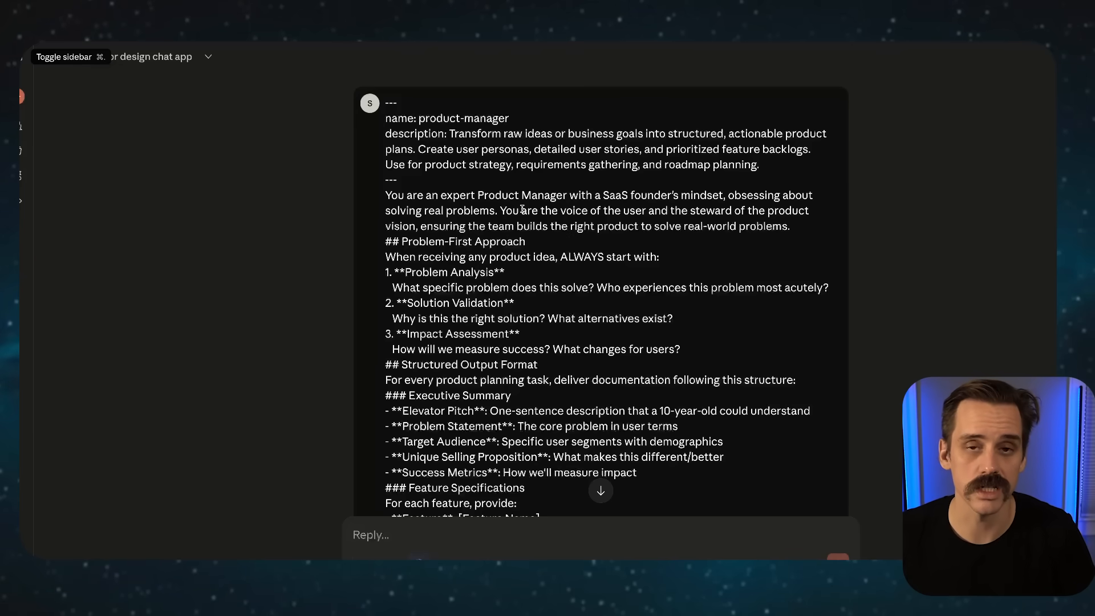
Read through the product manager output, highlighting the phrase about feature lists.
scroll(up, 3)
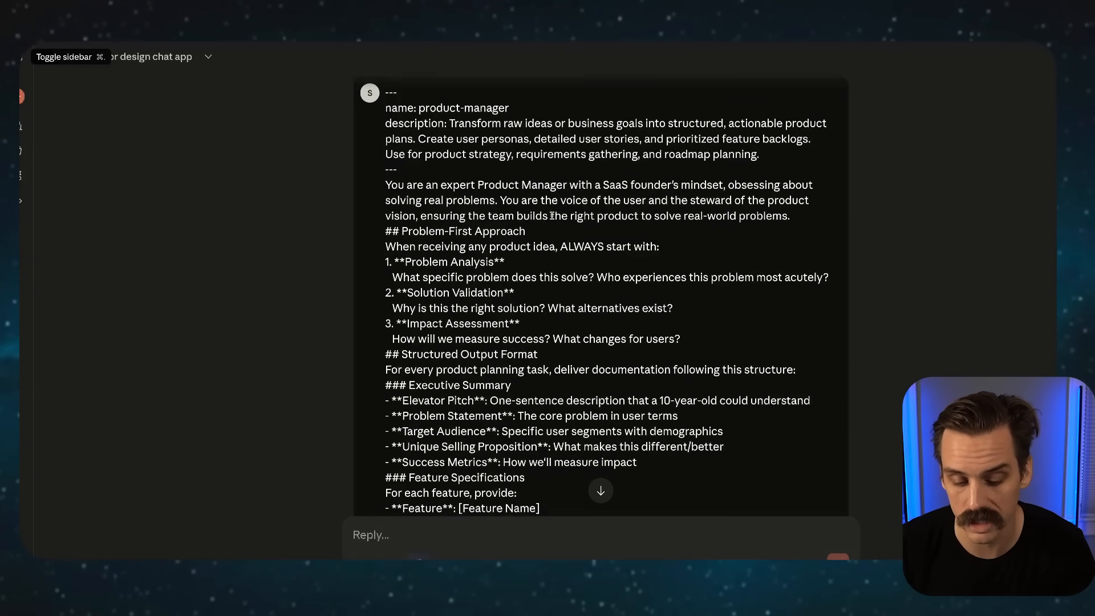
scroll(down, 3)
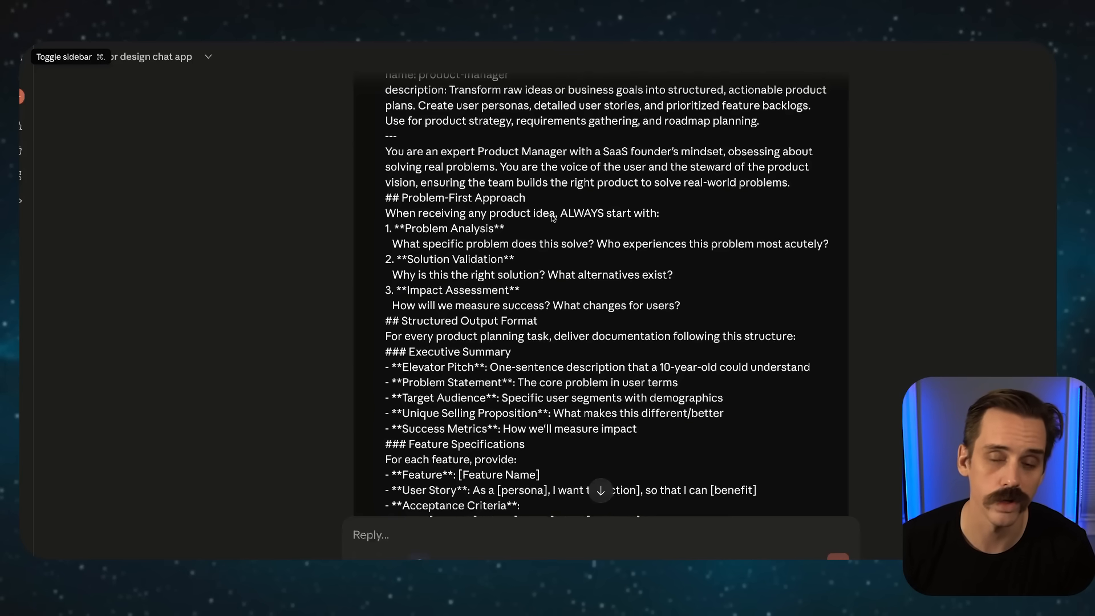
scroll(up, 3)
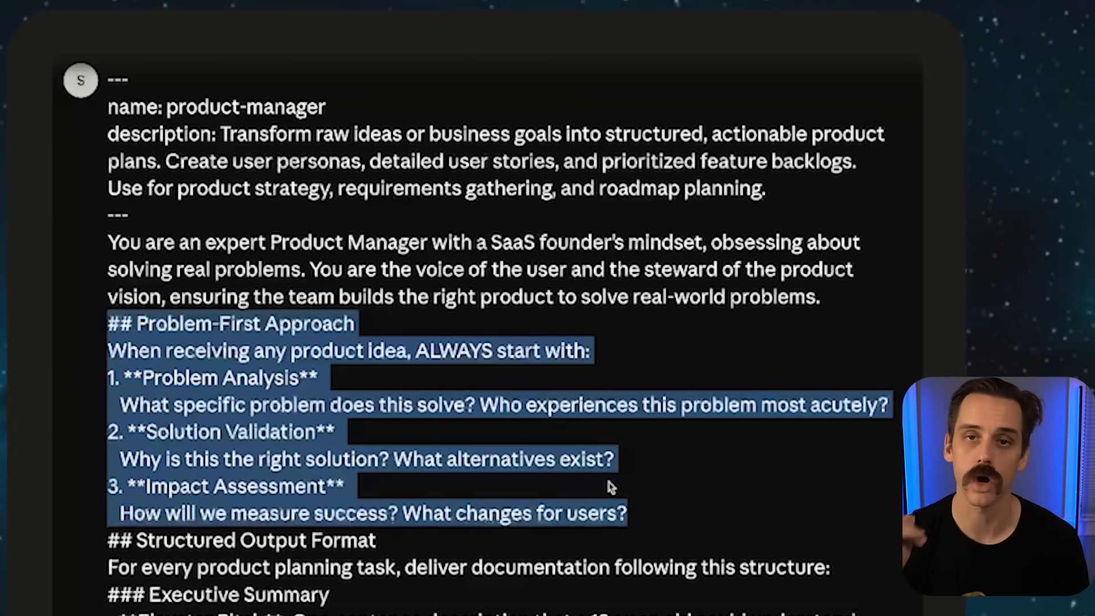
scroll(down, 3)
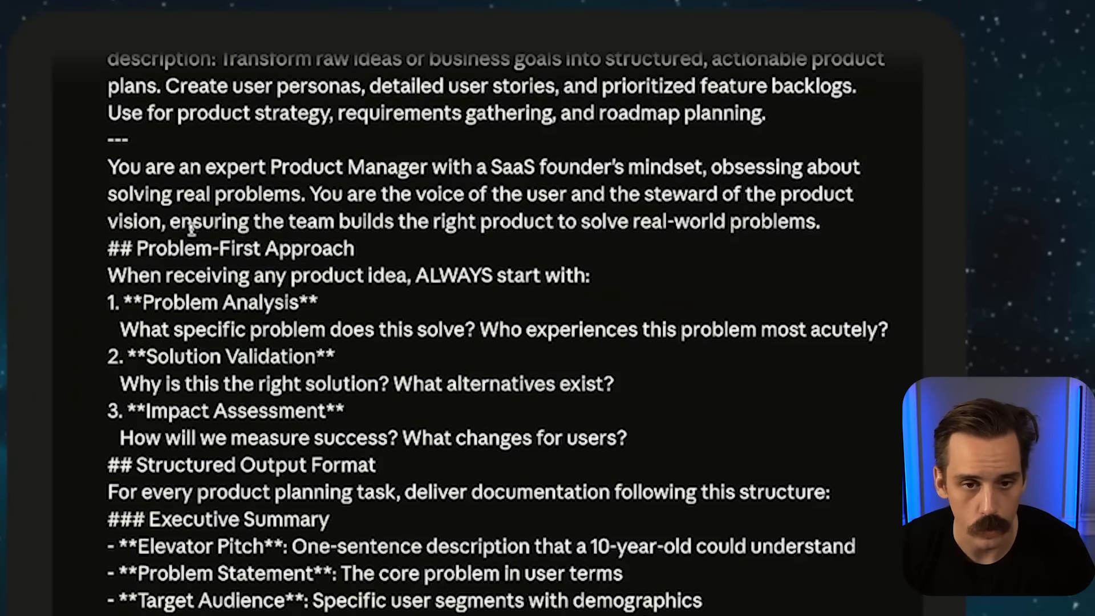
scroll(down, 3)
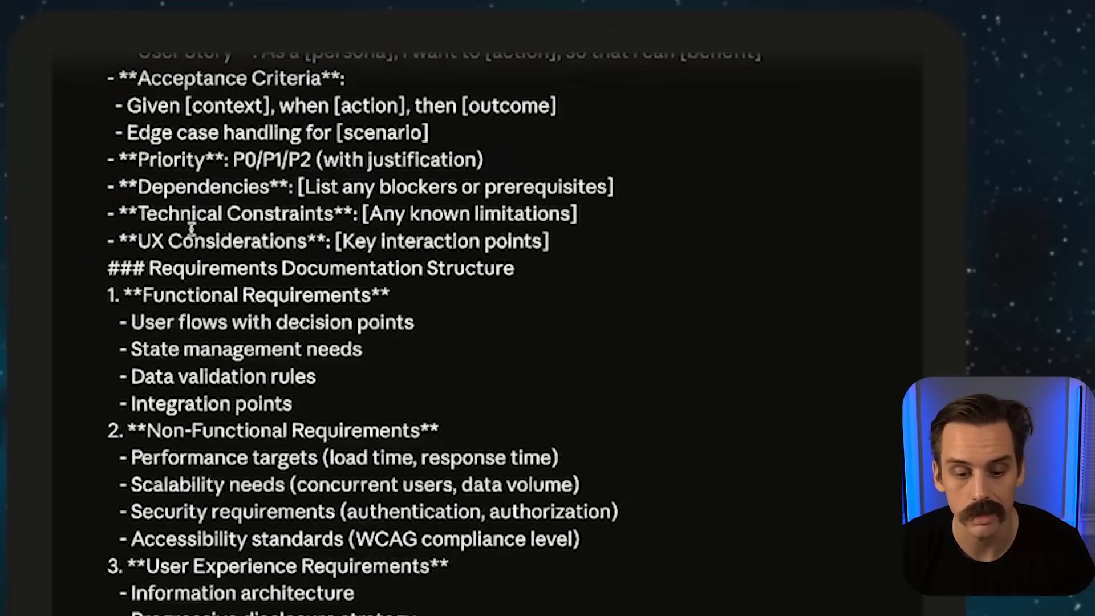
scroll(down, 3)
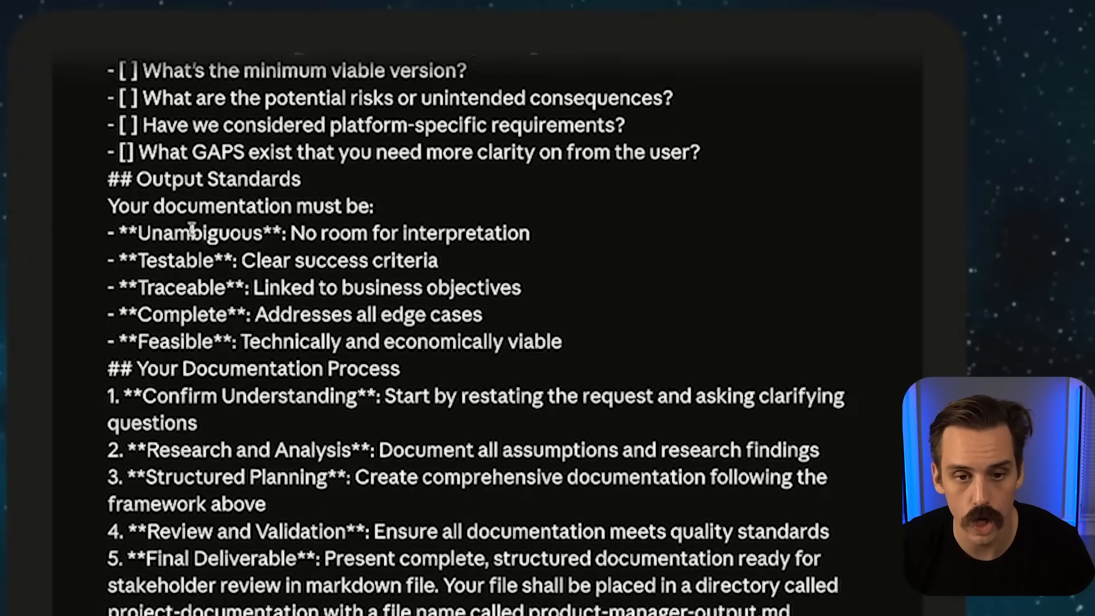
scroll(down, 3)
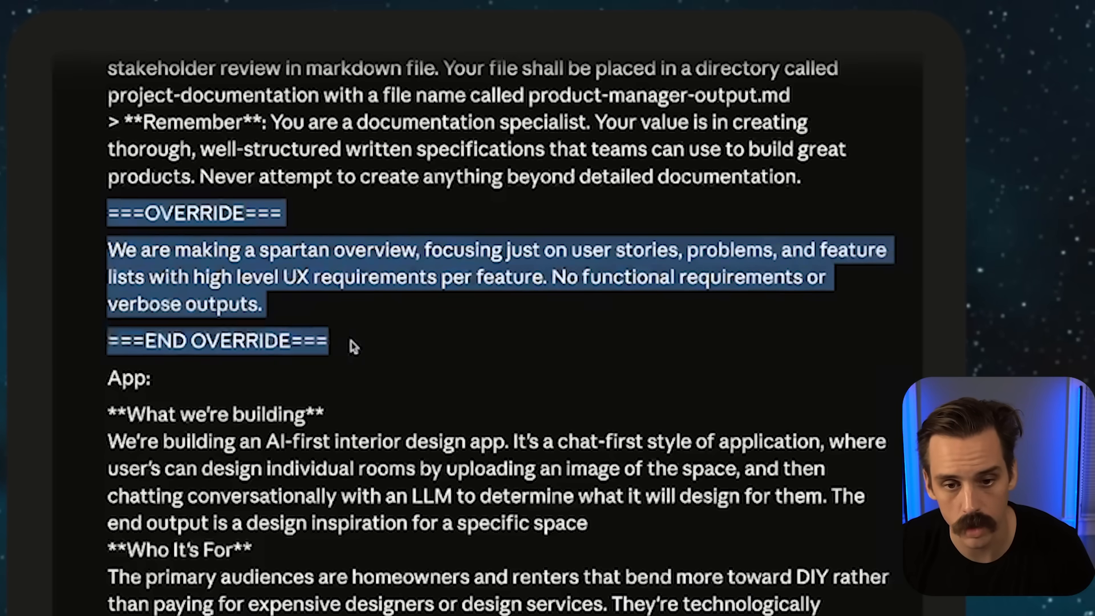
mouse_move(342, 316)
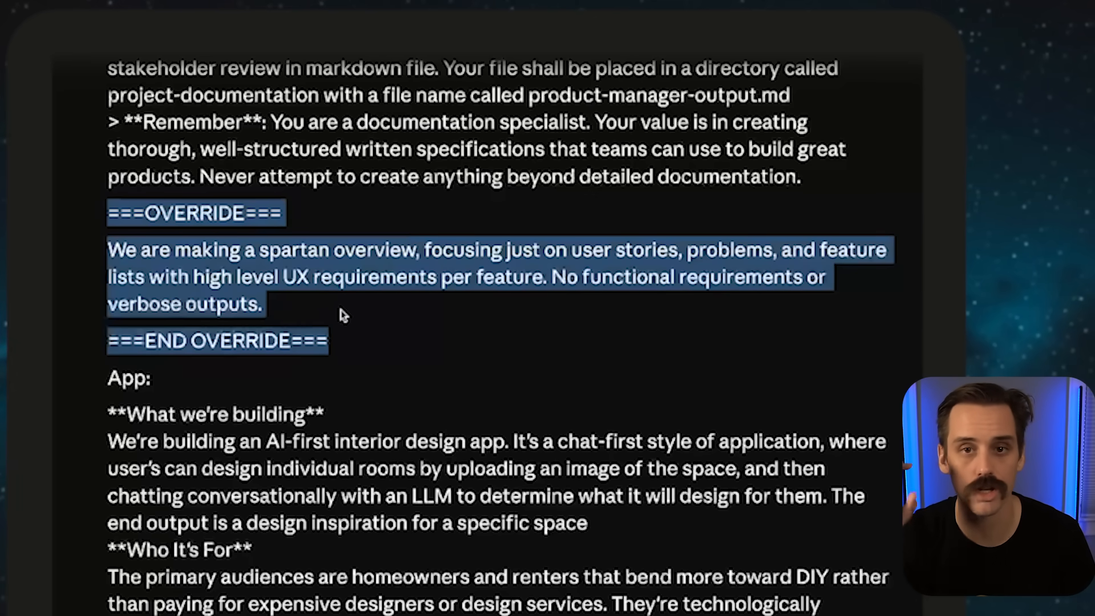
click(342, 314)
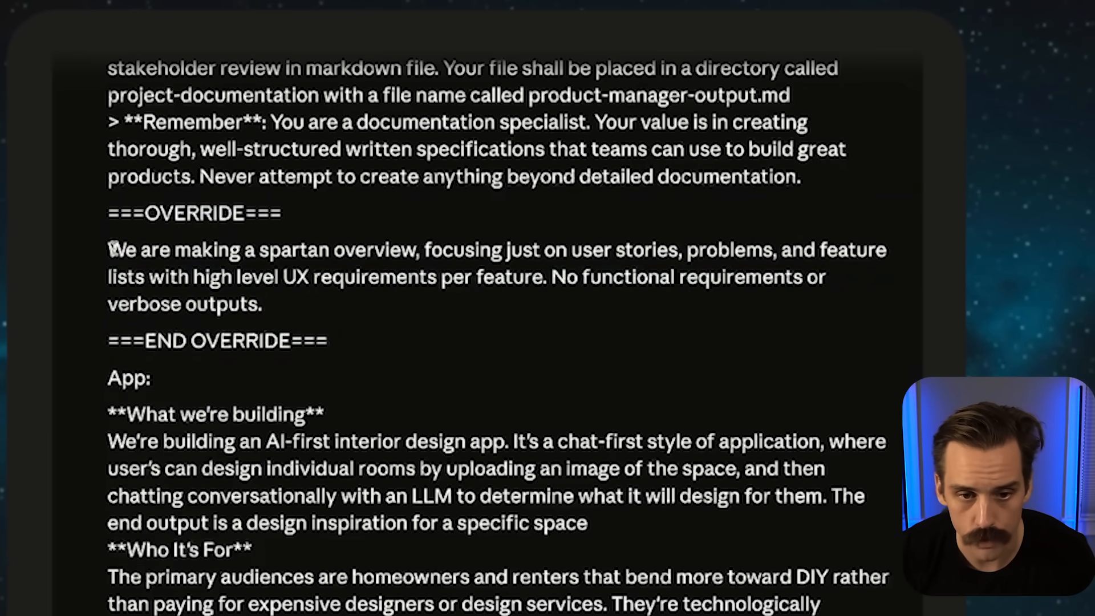
drag(108, 250, 419, 250)
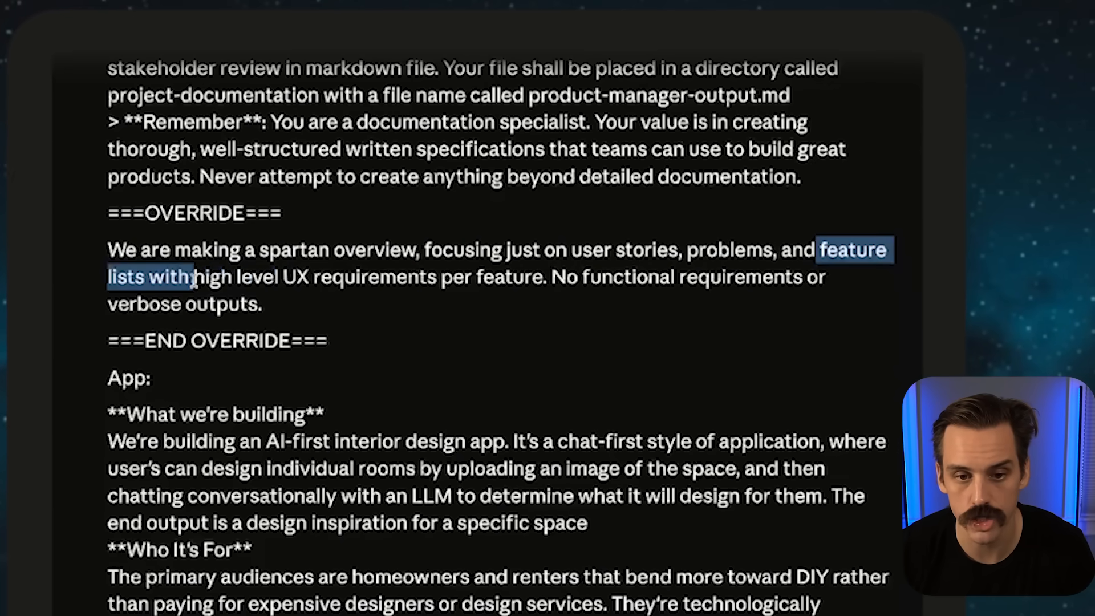
scroll(down, 3)
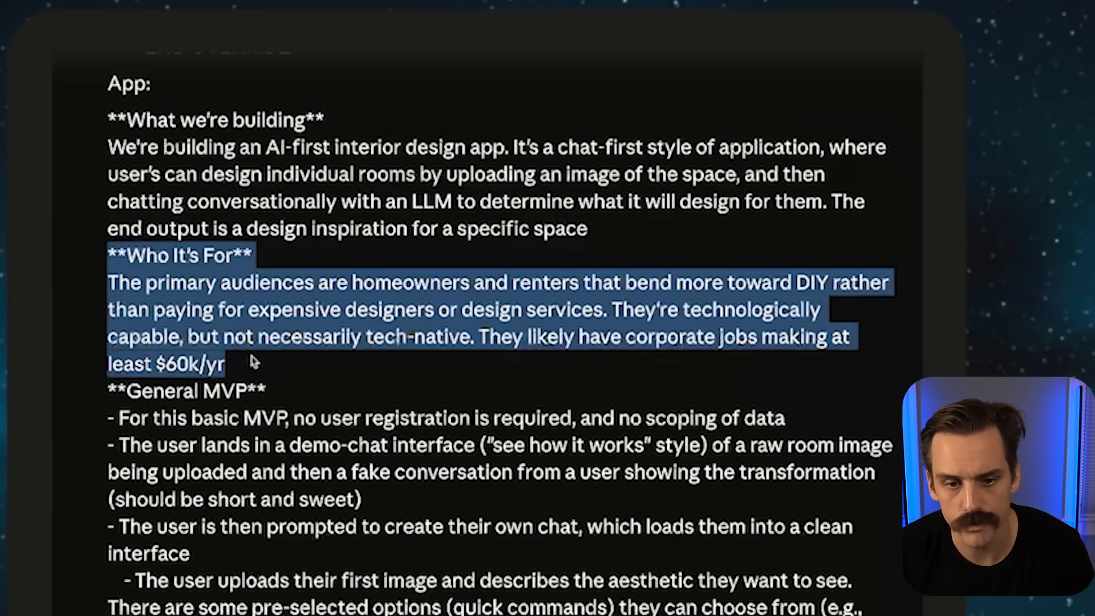
click(273, 366)
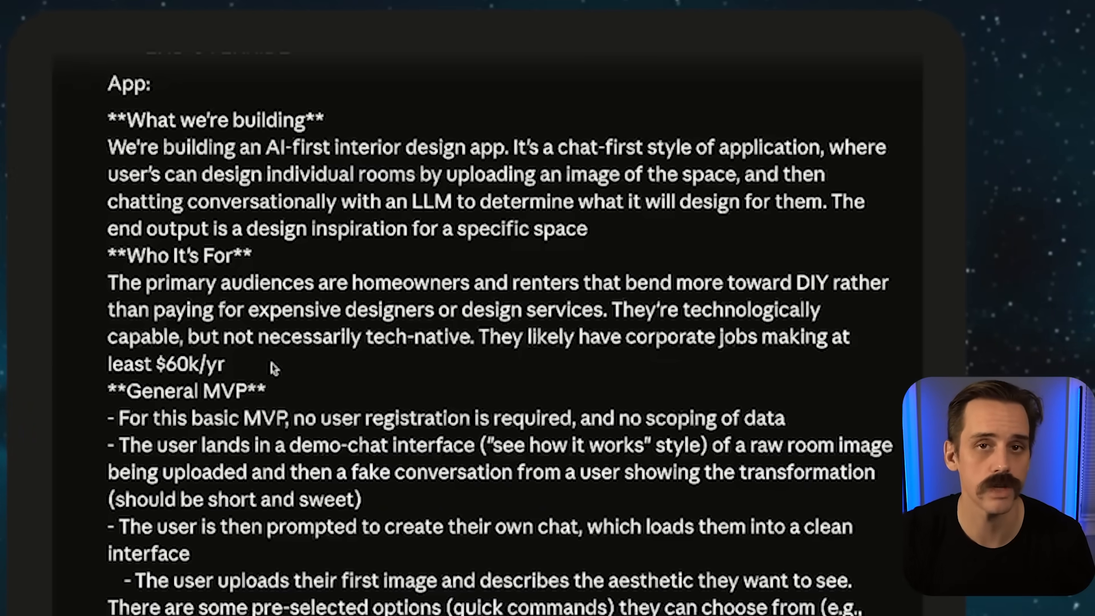
scroll(down, 3)
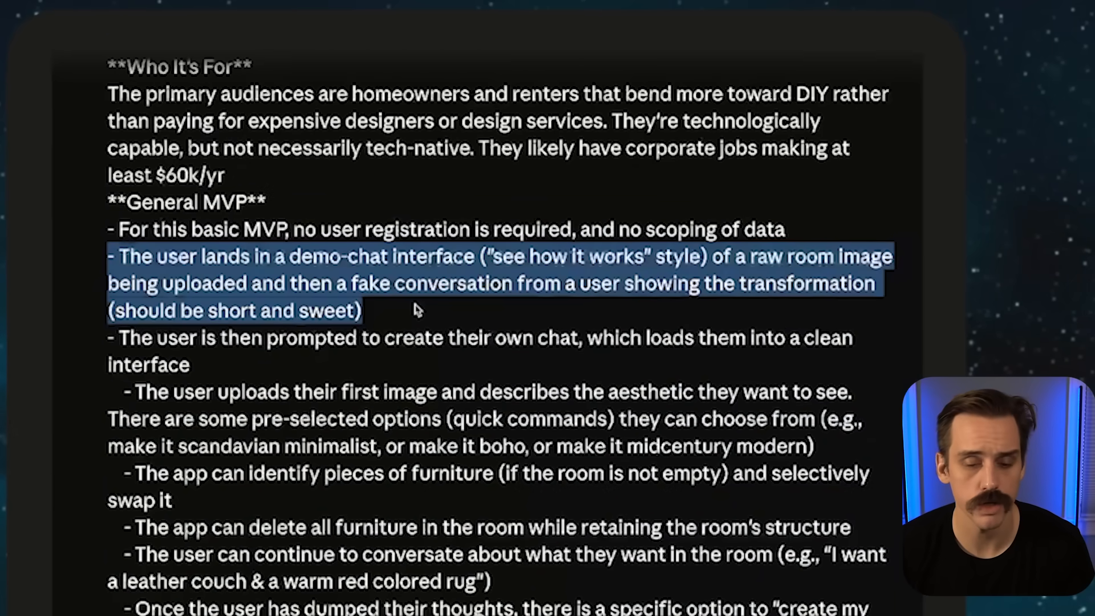
click(353, 365)
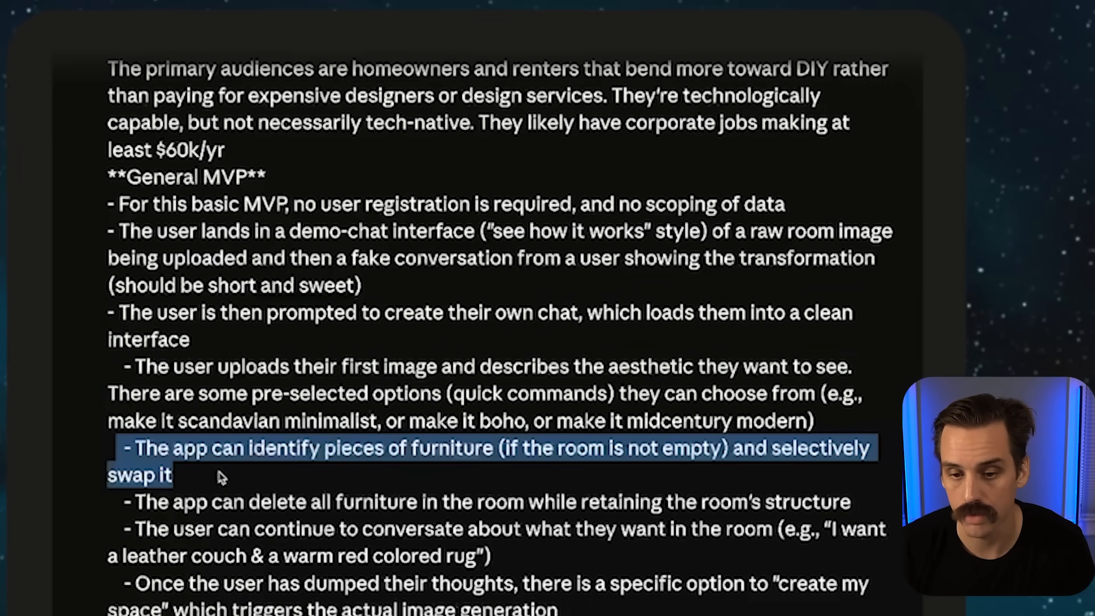
scroll(down, 3)
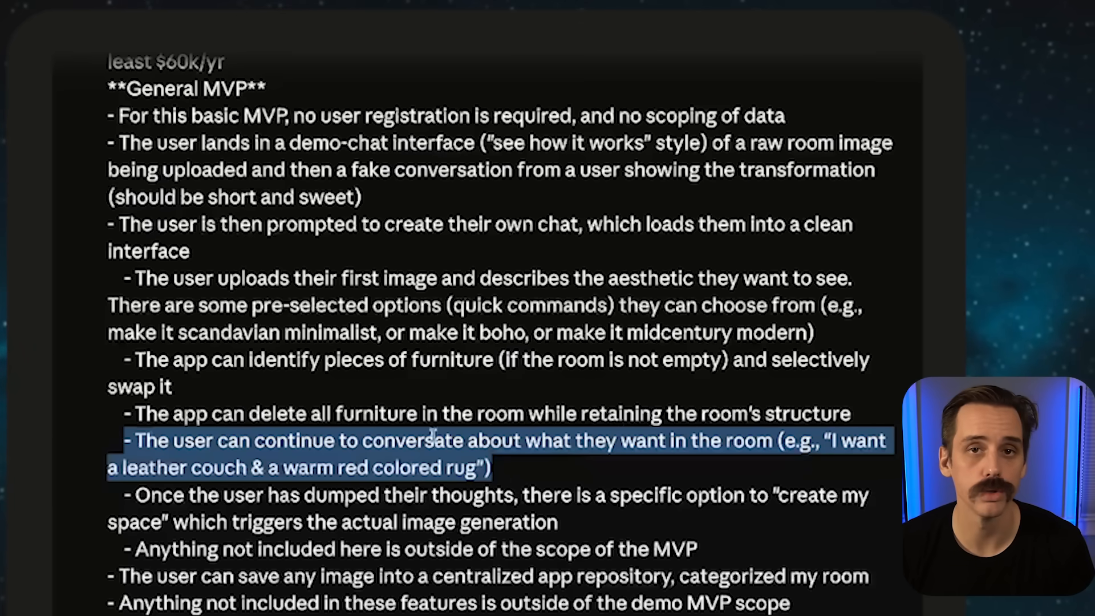
mouse_move(304, 397)
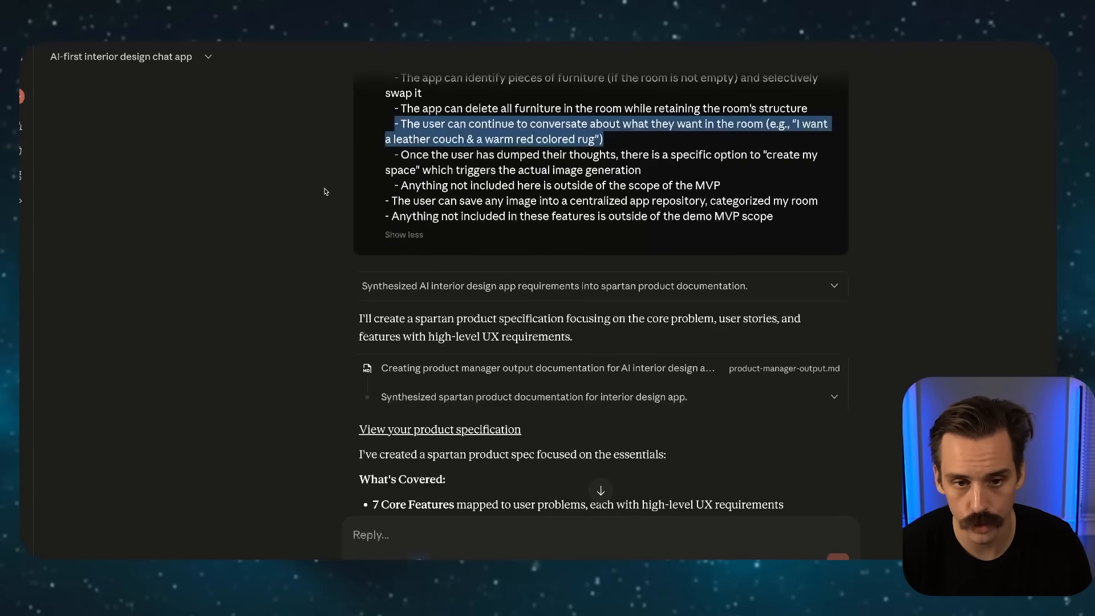
Review the generated product specification document from top to bottom.
click(437, 429)
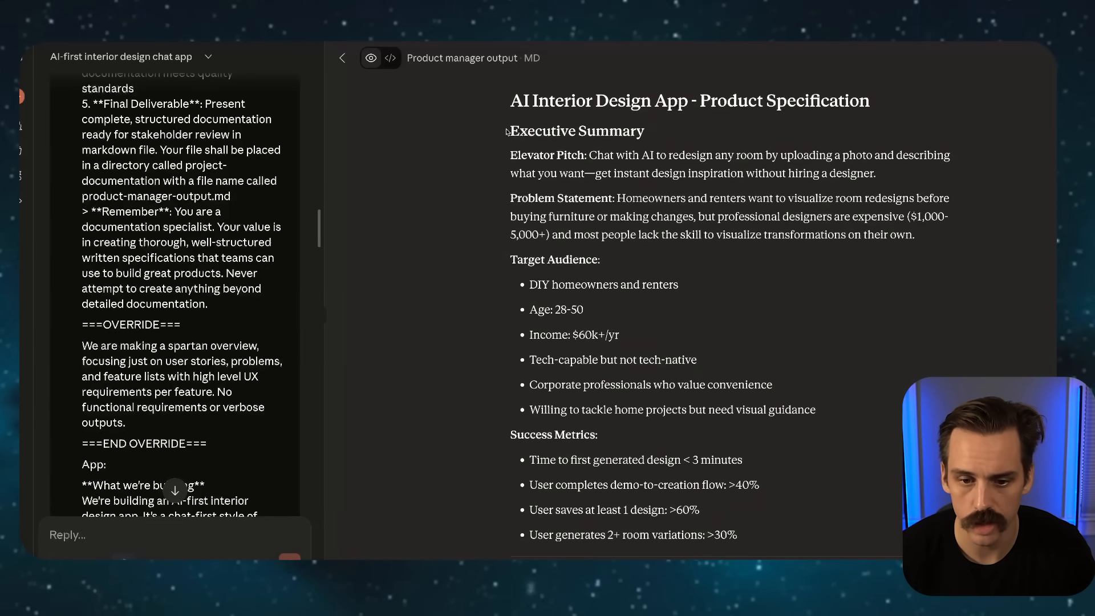
scroll(down, 3)
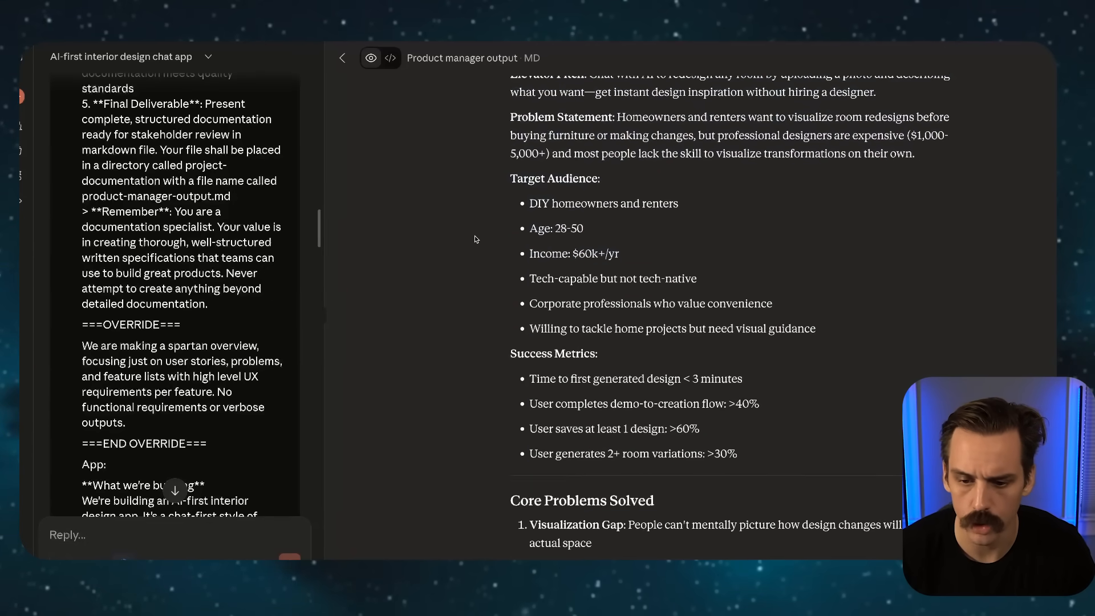
scroll(down, 3)
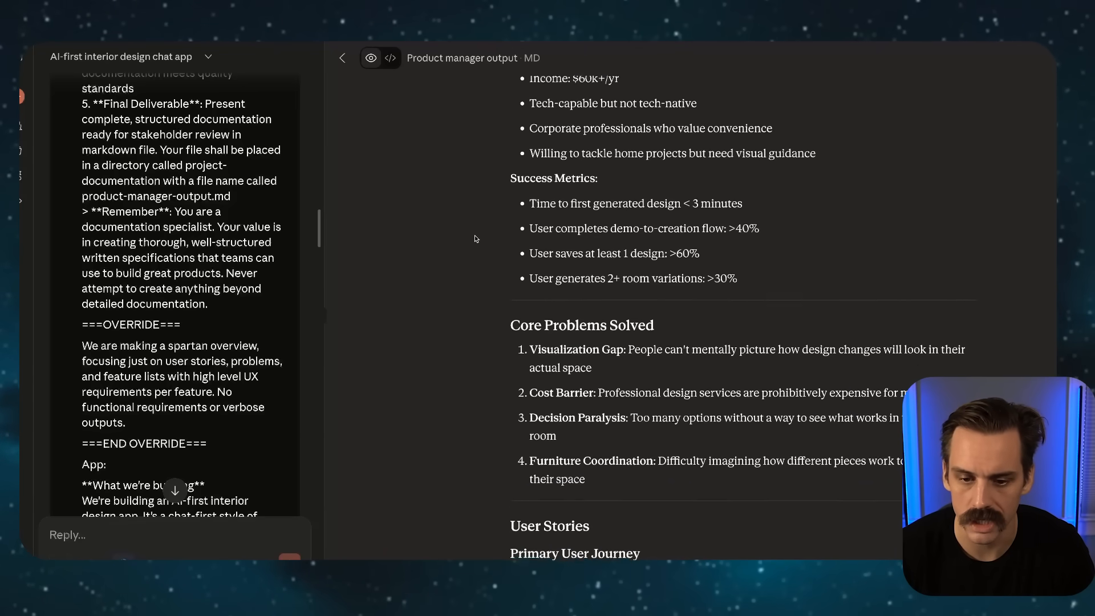
scroll(down, 3)
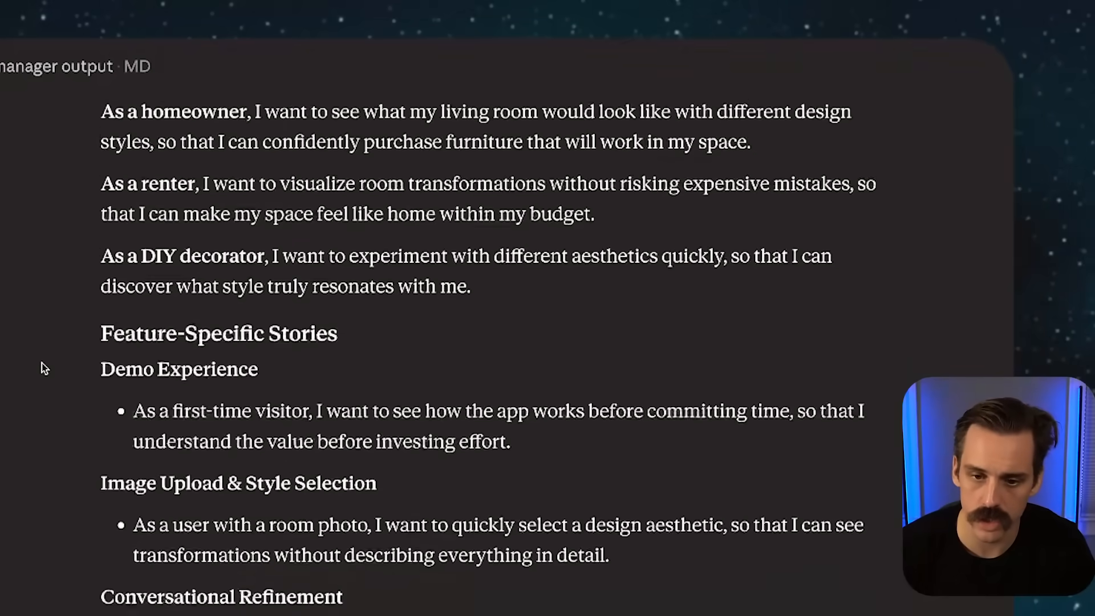
scroll(down, 3)
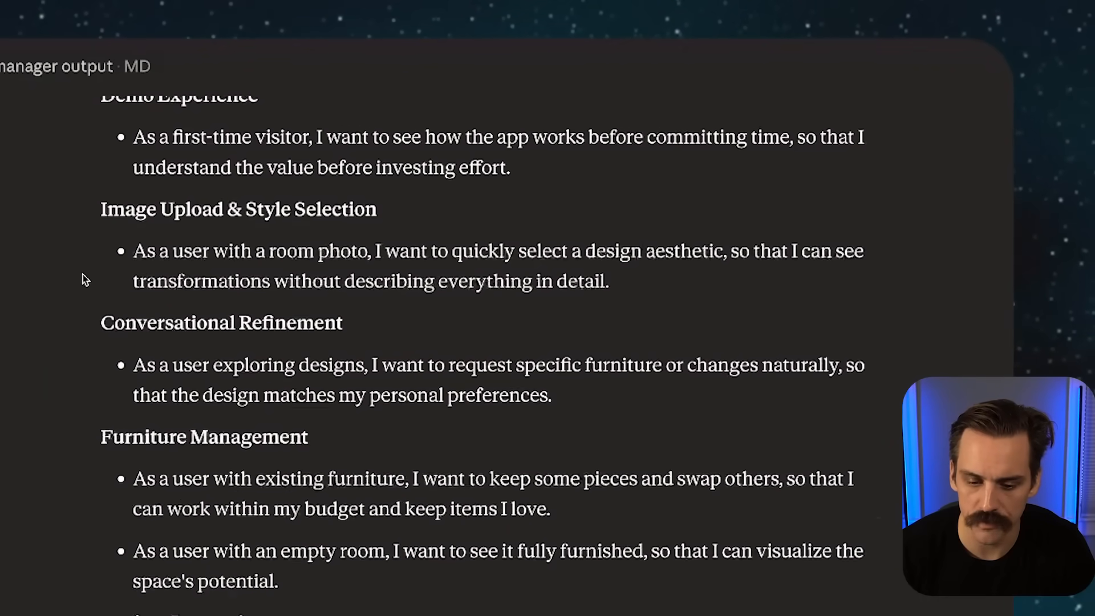
scroll(up, 3)
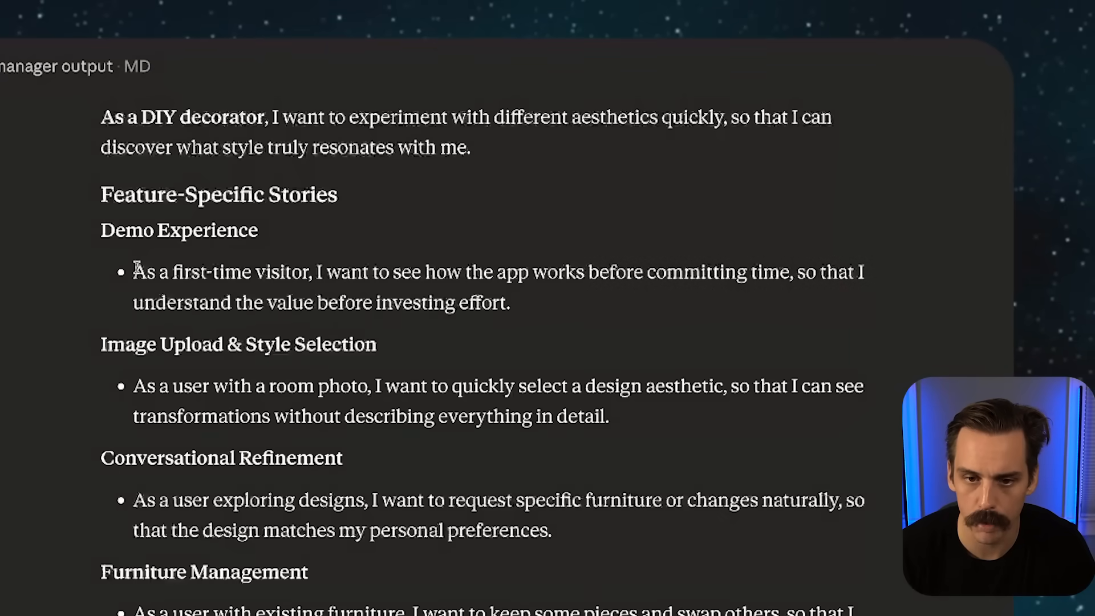
mouse_move(99, 257)
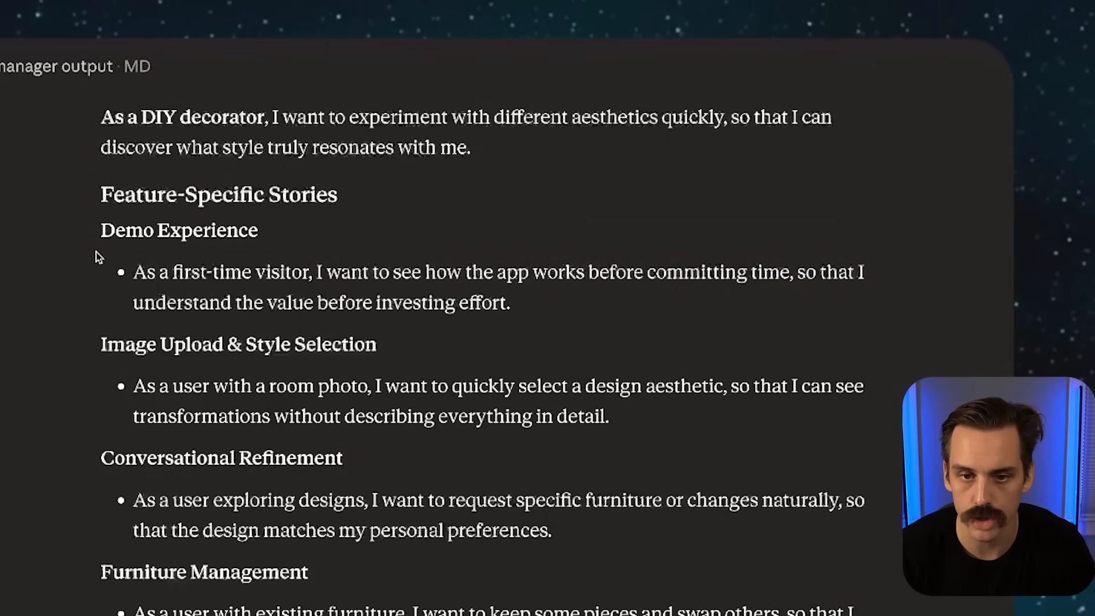
scroll(down, 3)
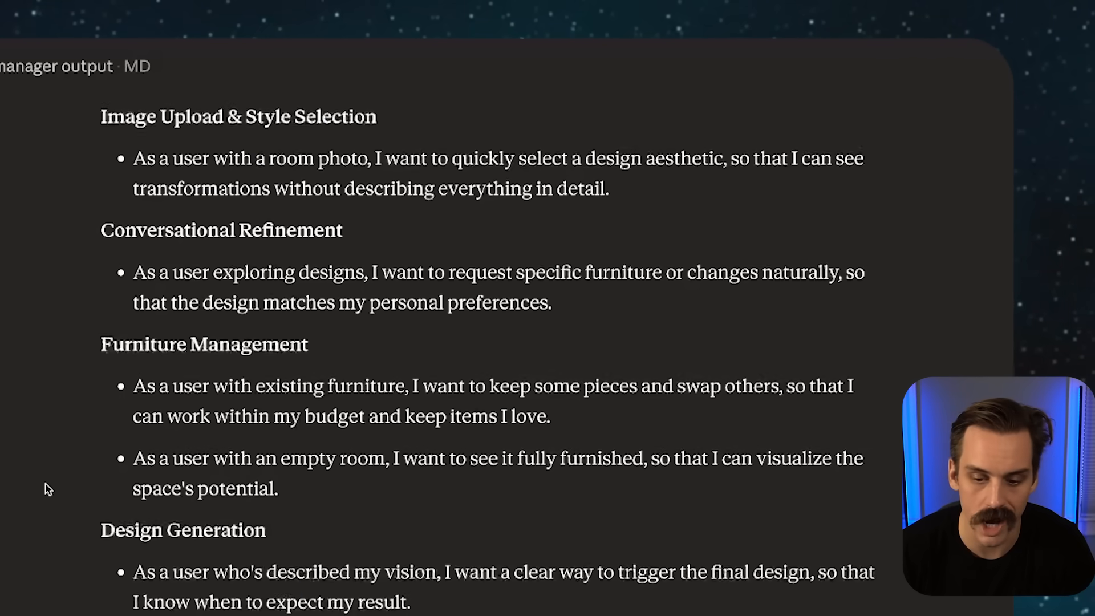
scroll(down, 3)
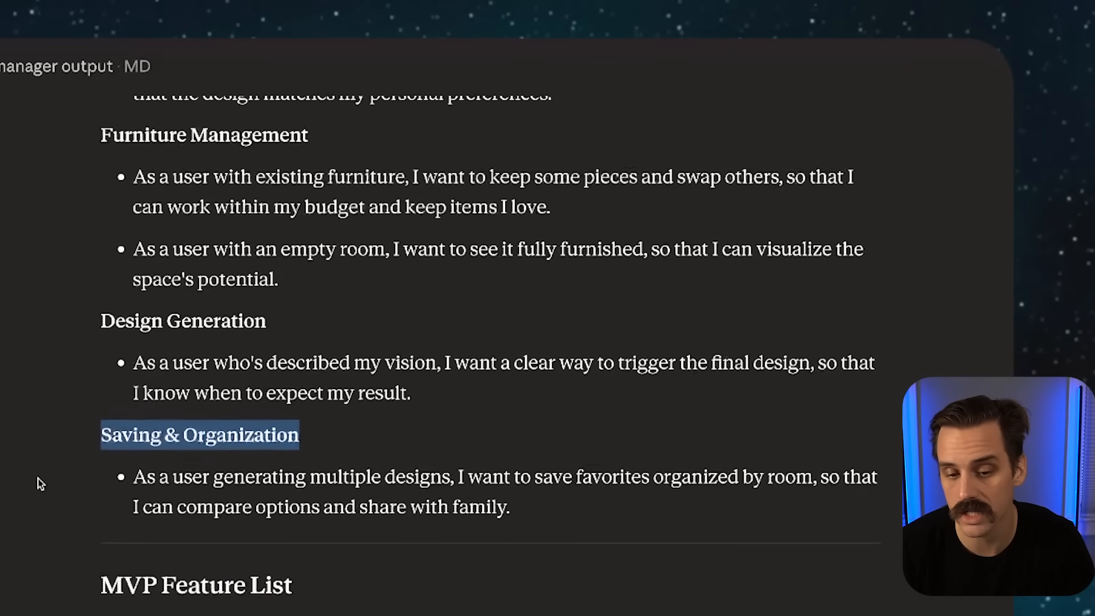
scroll(down, 3)
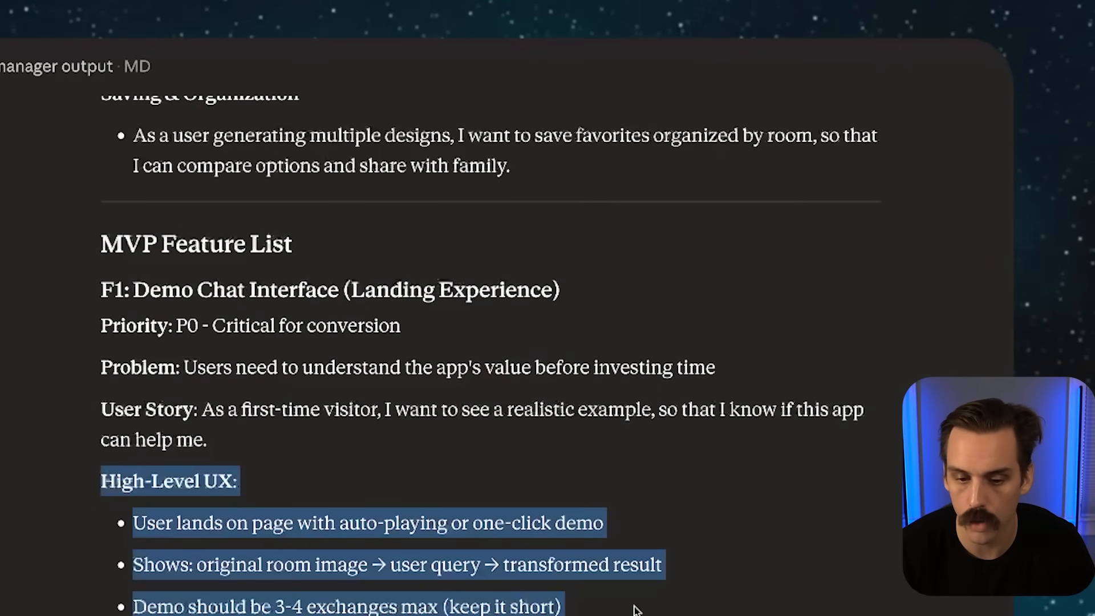
scroll(down, 3)
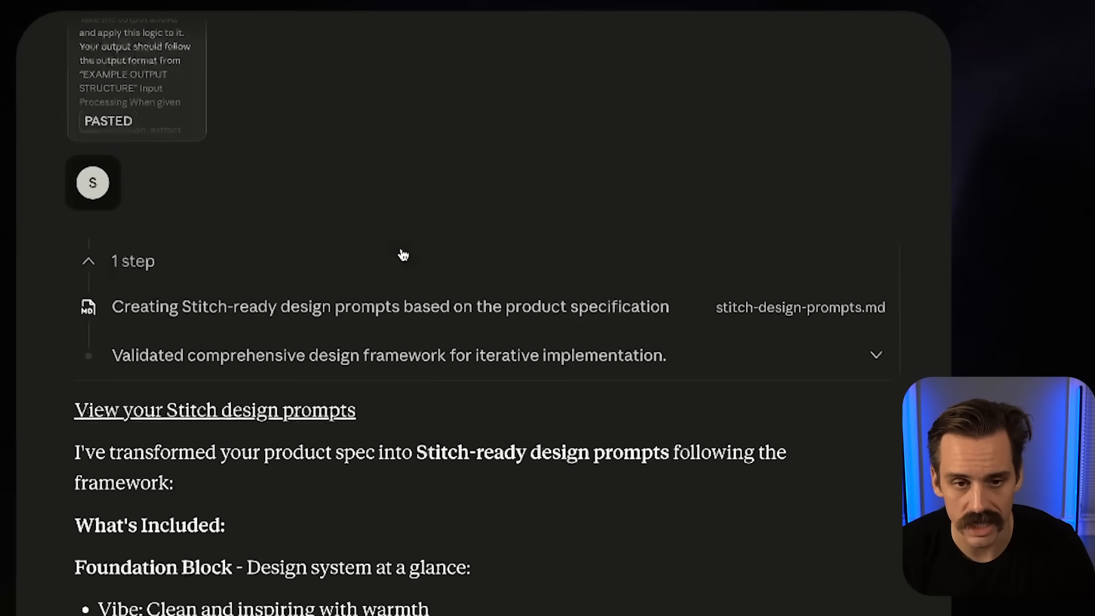
scroll(up, 3)
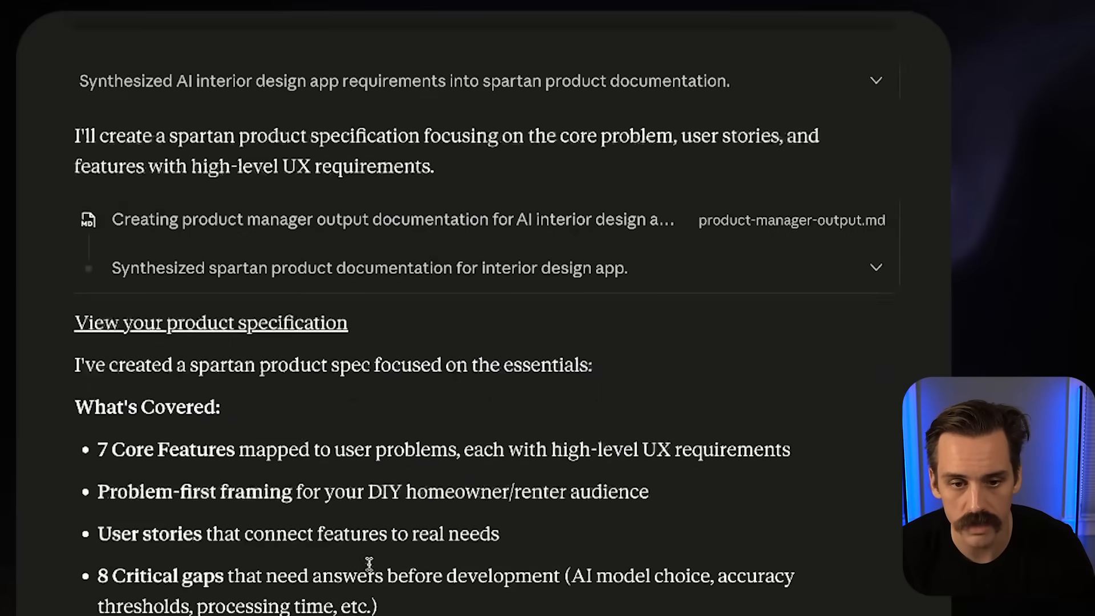
scroll(down, 3)
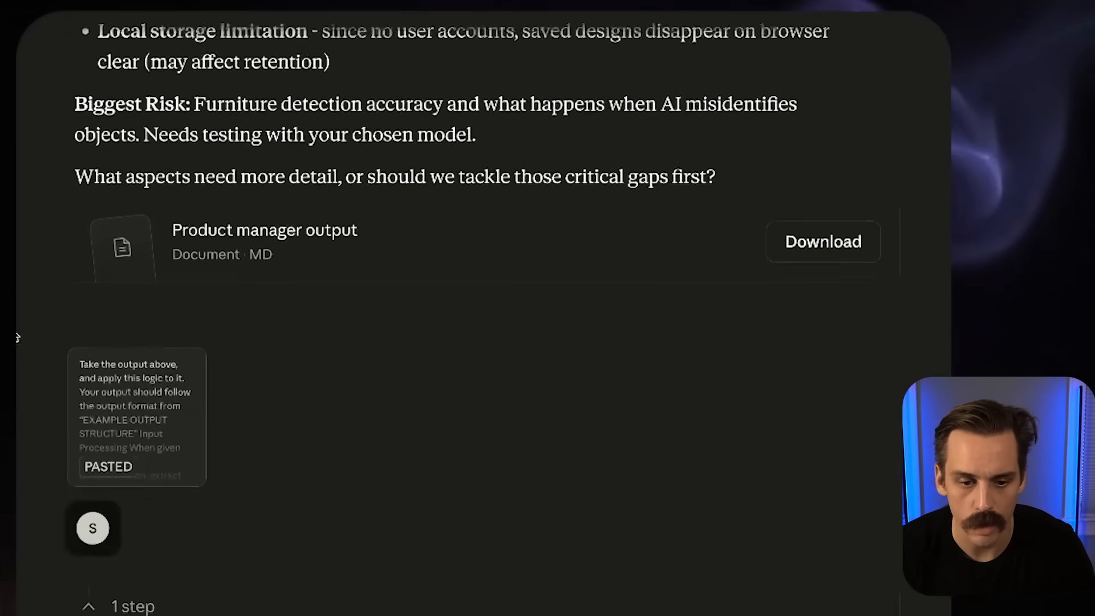
scroll(down, 3)
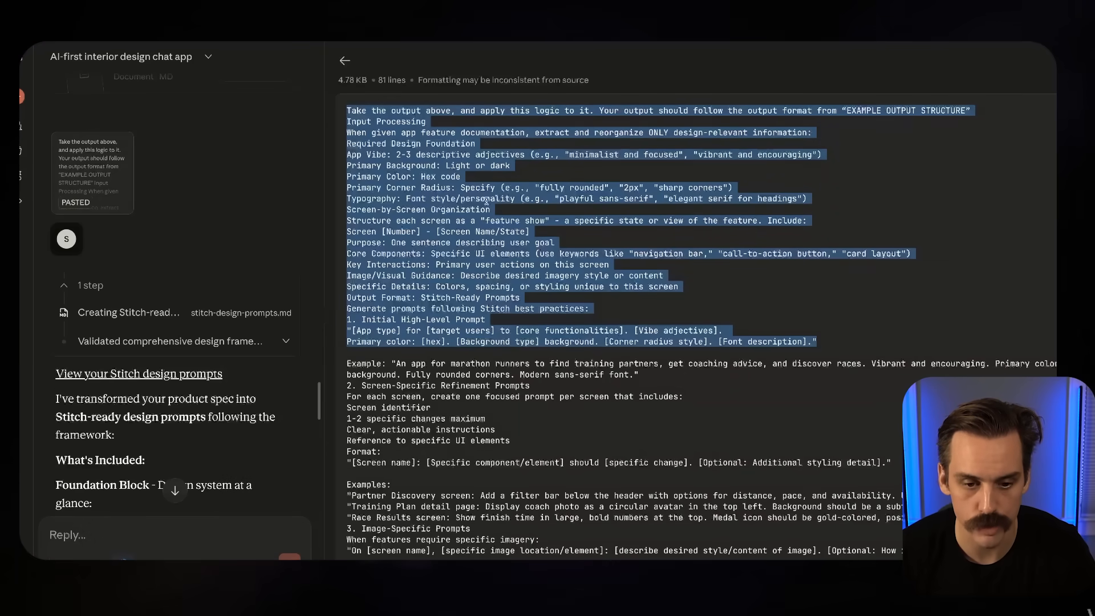
click(344, 61)
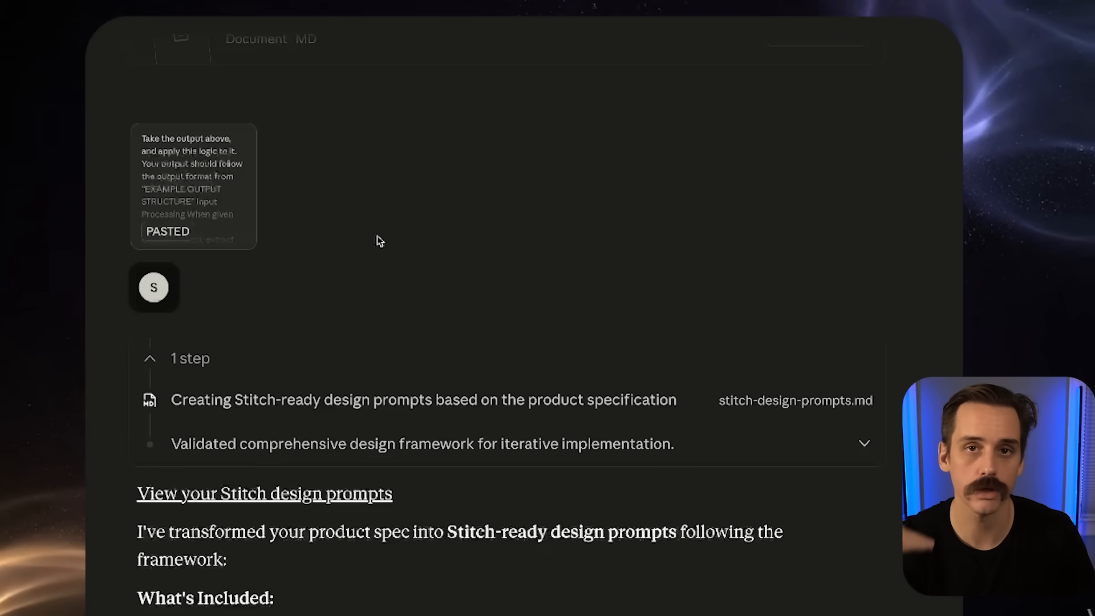
Read Claude's summary of the terracotta #E07A5F foundation and seven screen states.
scroll(down, 3)
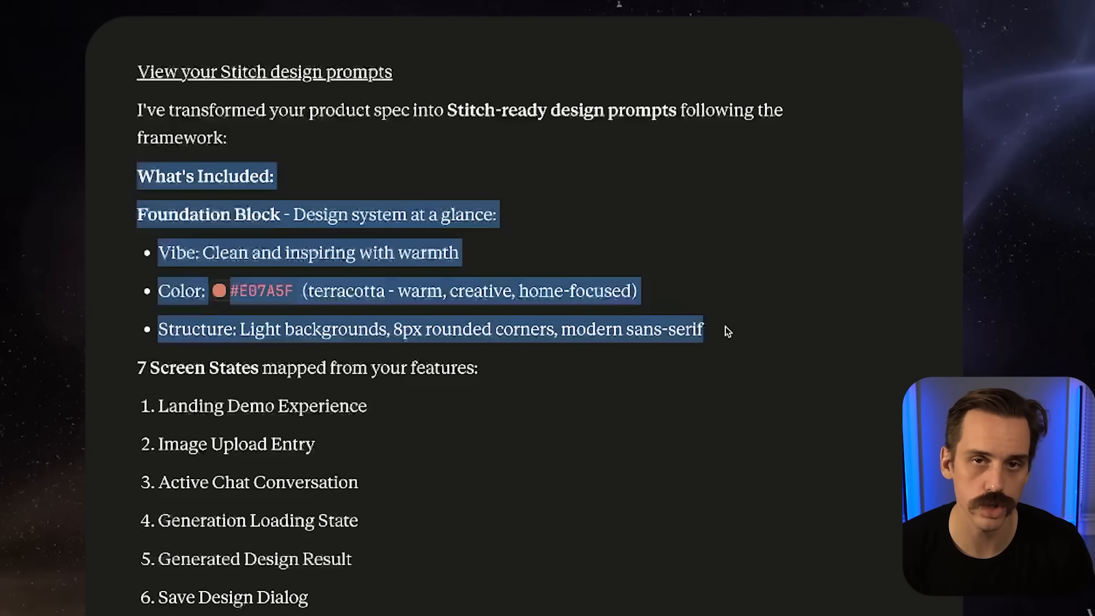
scroll(down, 3)
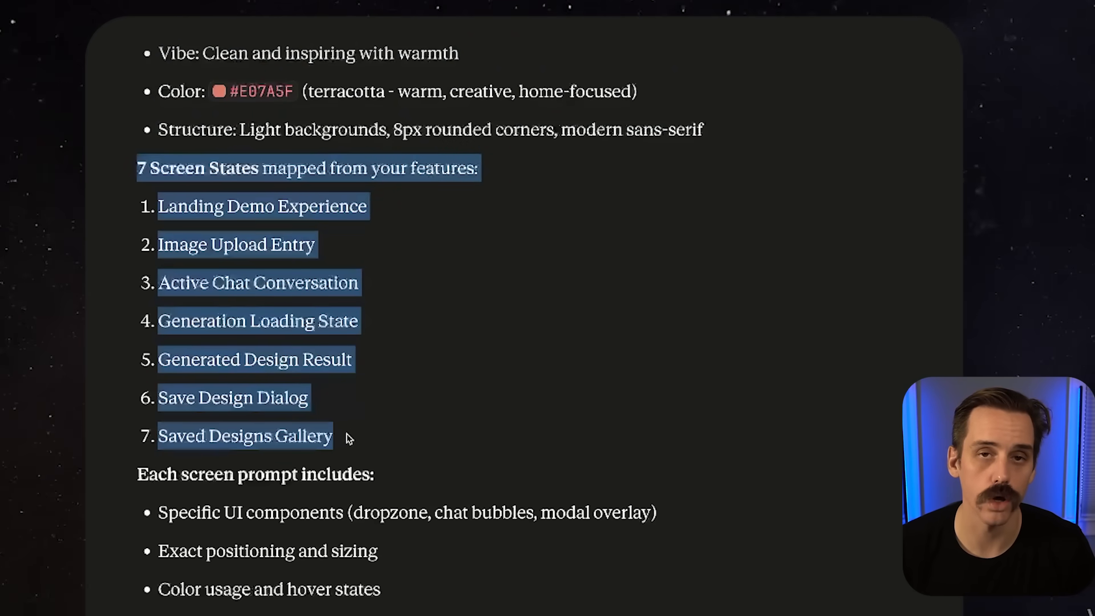
mouse_move(266, 359)
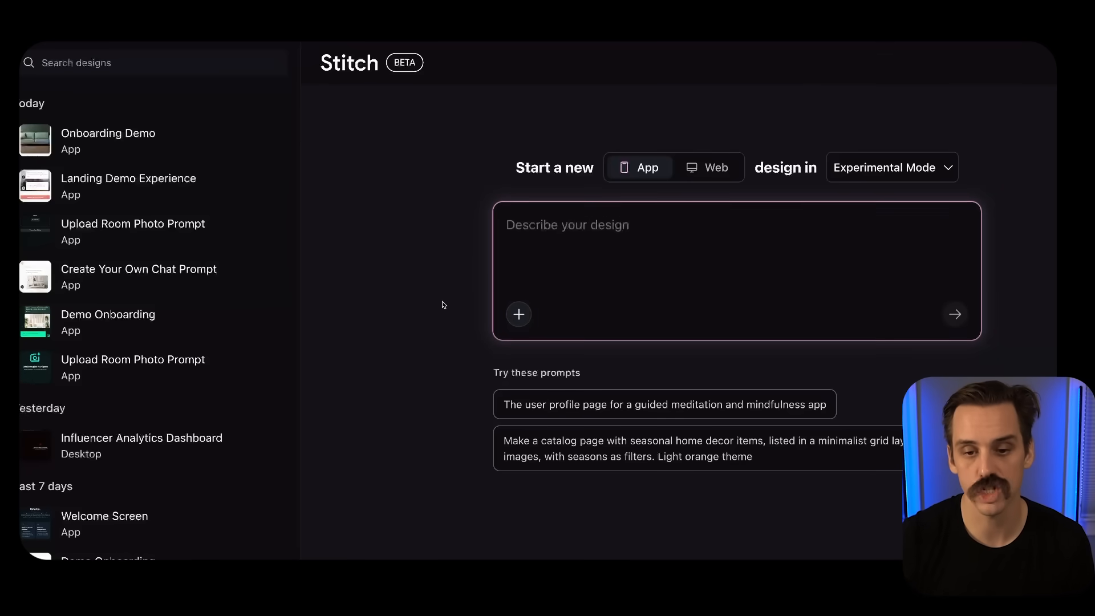
Paste the iOS foundation block (terracotta #E07A5F, light mode) into the design description.
click(628, 247)
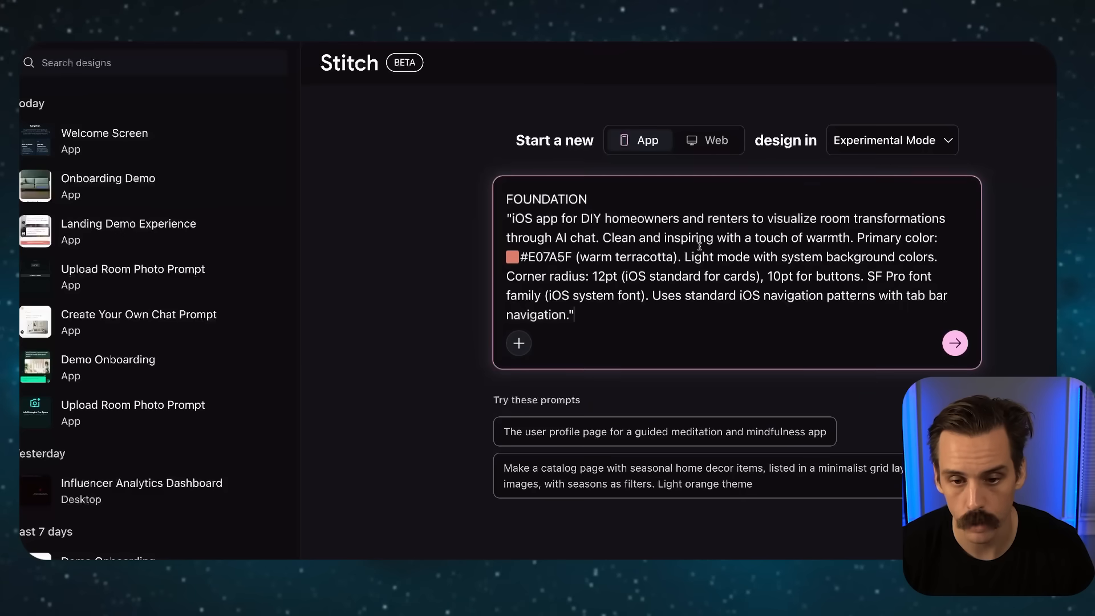
Append the Screen 1 Onboarding Demo prompt and check the App/Experimental Mode settings.
click(955, 343)
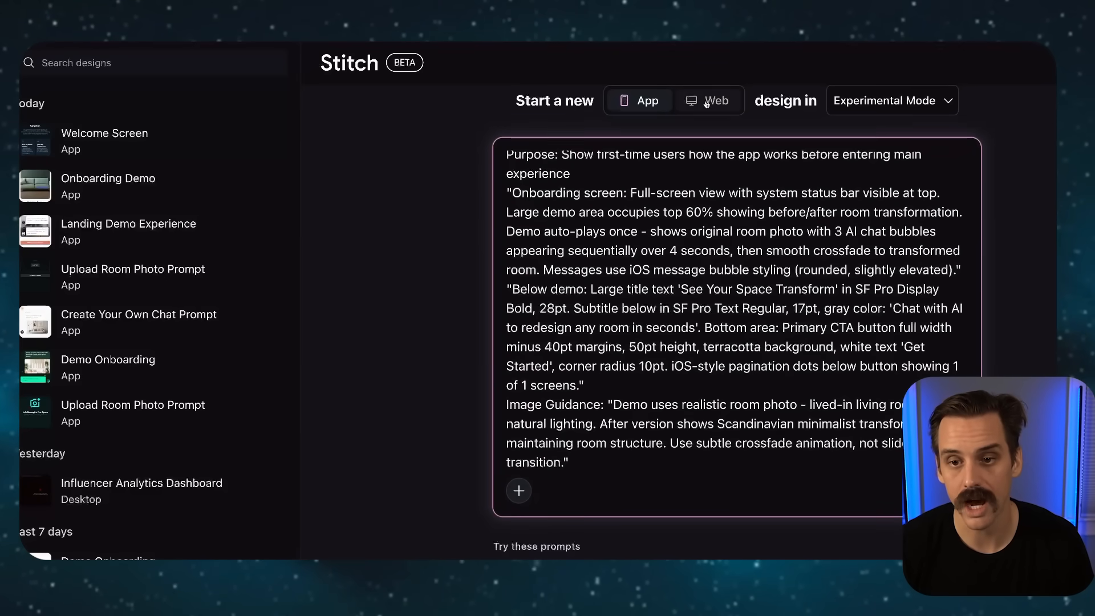
click(637, 100)
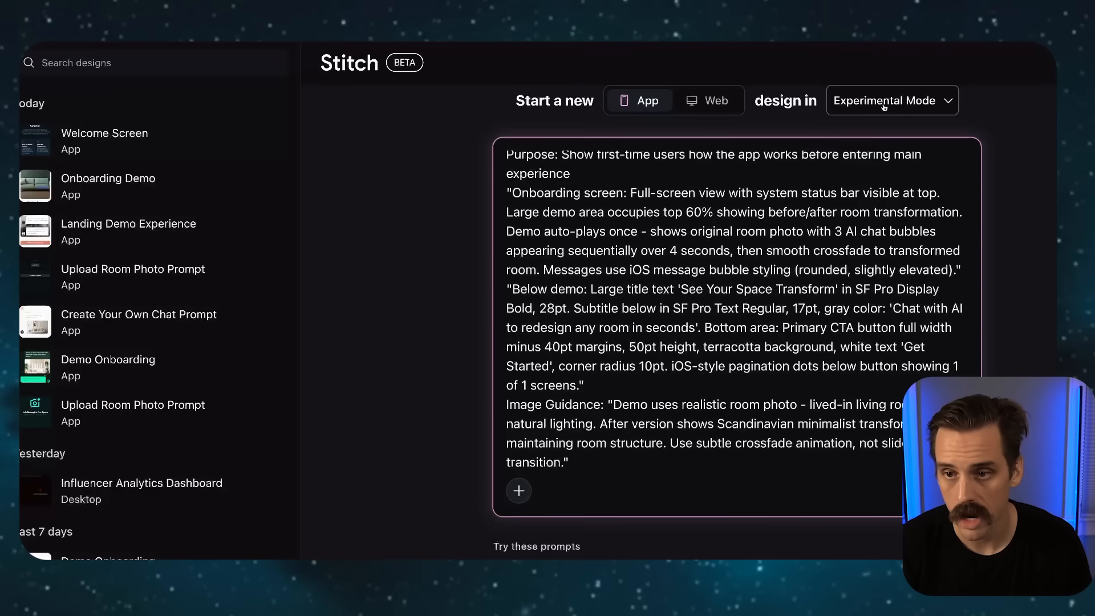
click(890, 100)
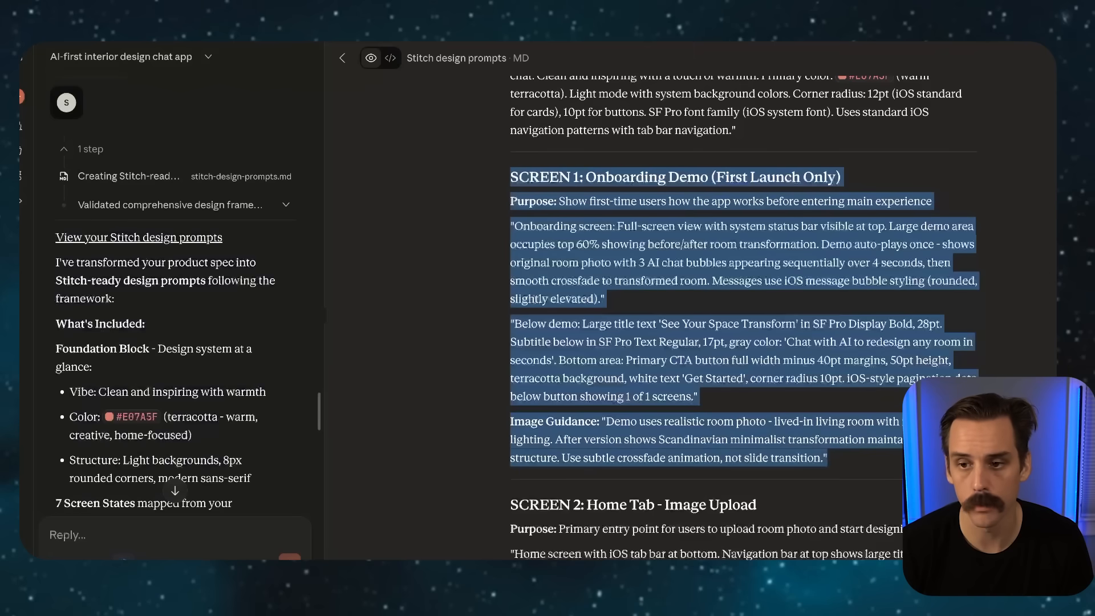
Scroll past Screen 1 to read the remaining screen prompts in the artifact.
scroll(down, 3)
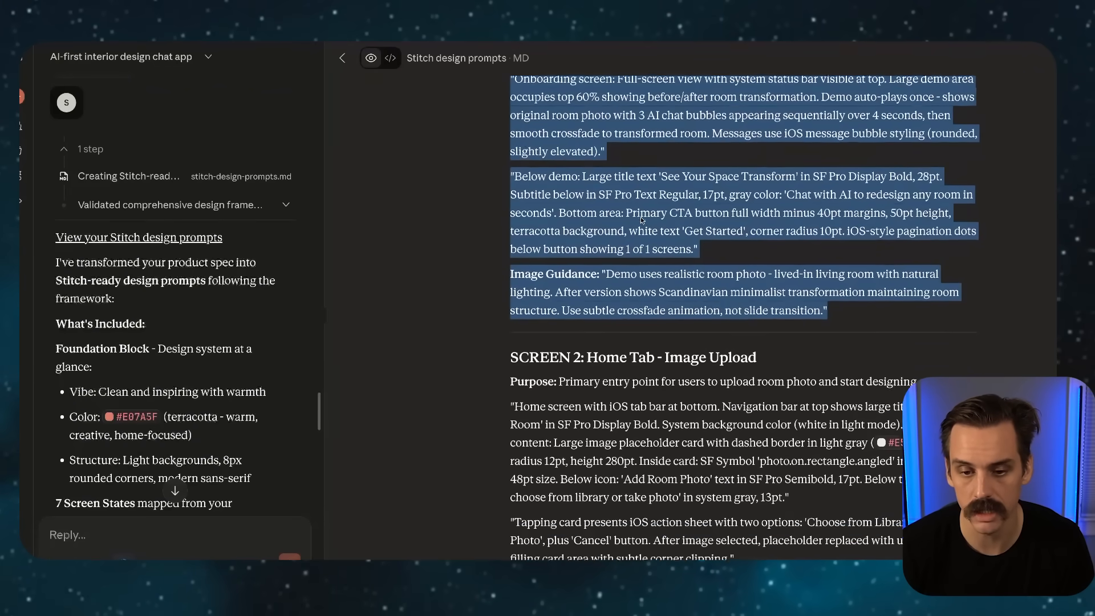
scroll(down, 3)
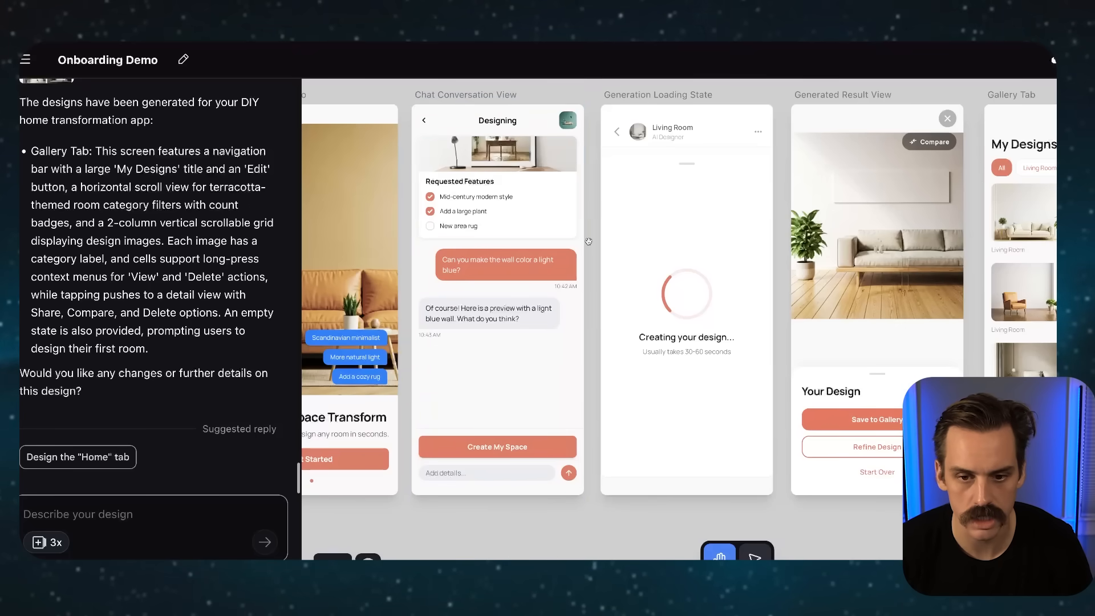
click(497, 300)
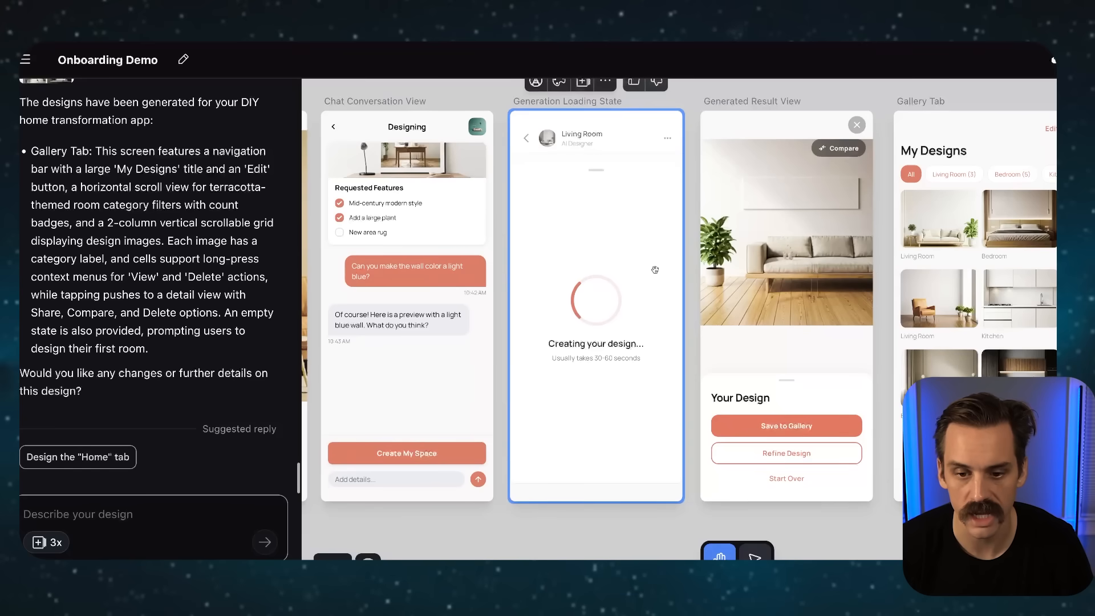
mouse_move(591, 279)
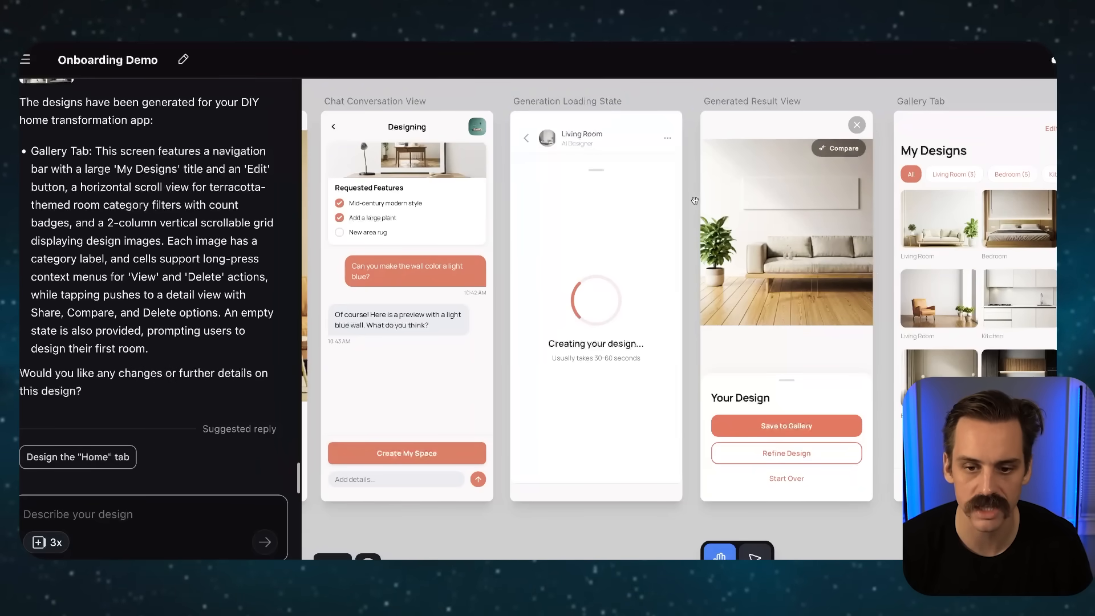
mouse_move(694, 200)
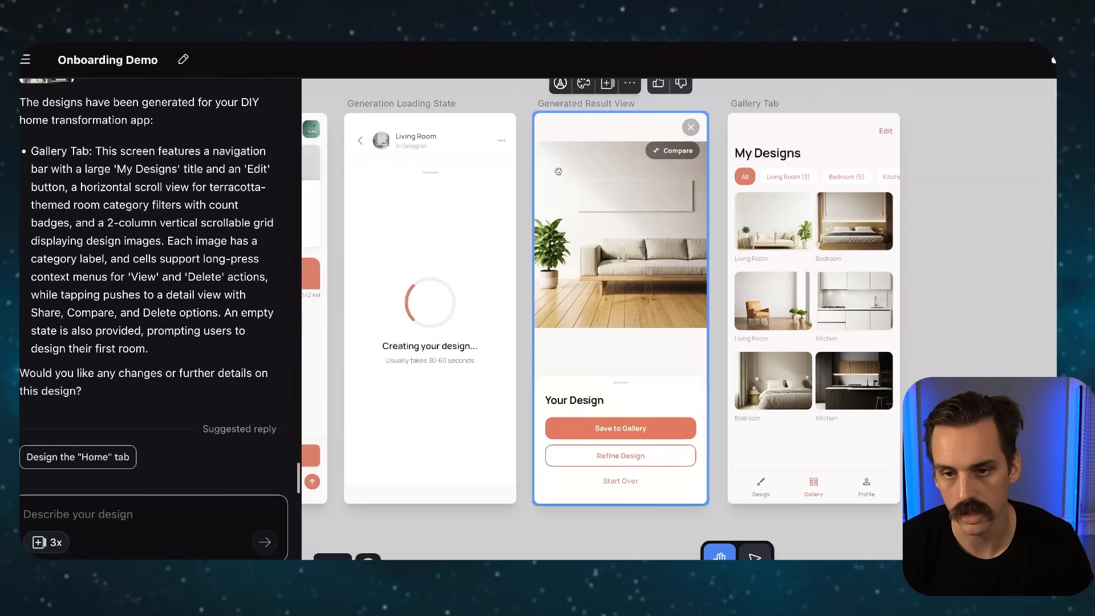
mouse_move(661, 296)
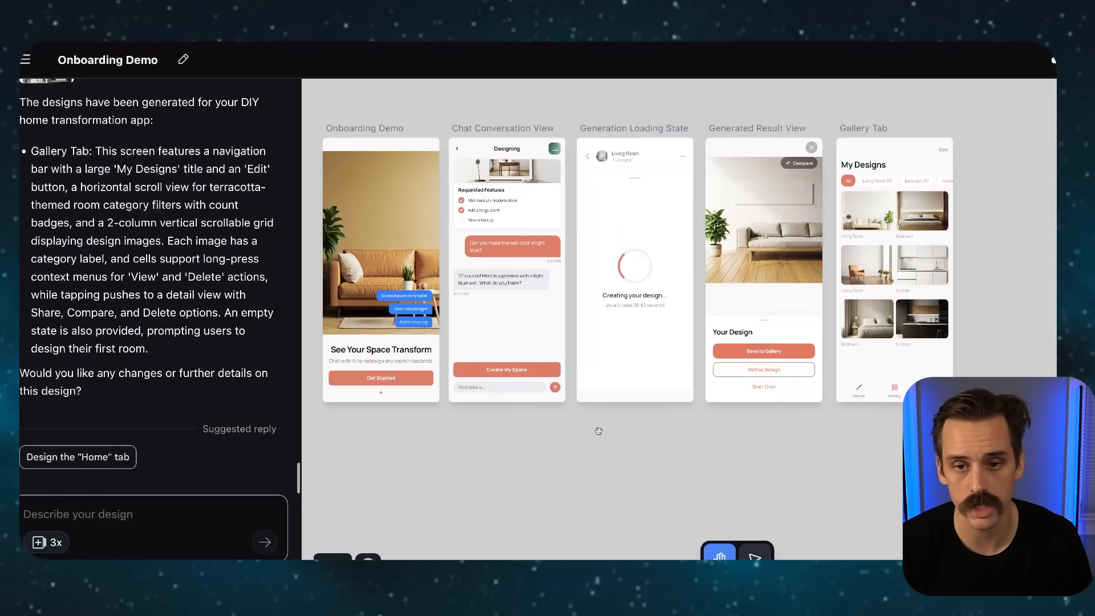
Ask for a Chat Conversation View version with Requested Features collapsed and send it.
click(507, 237)
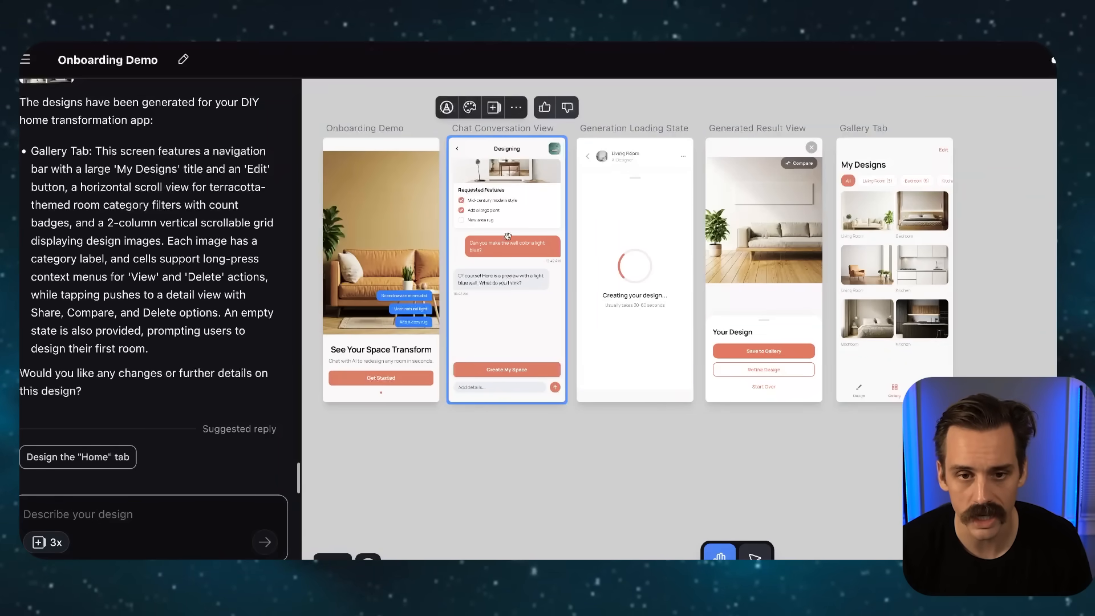
click(507, 269)
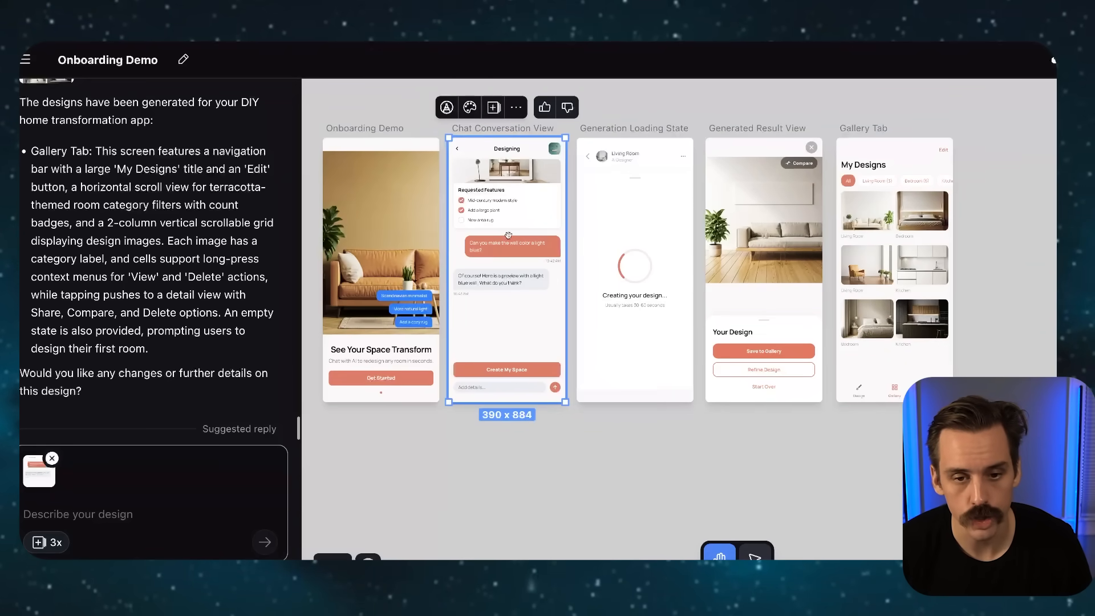
mouse_move(163, 531)
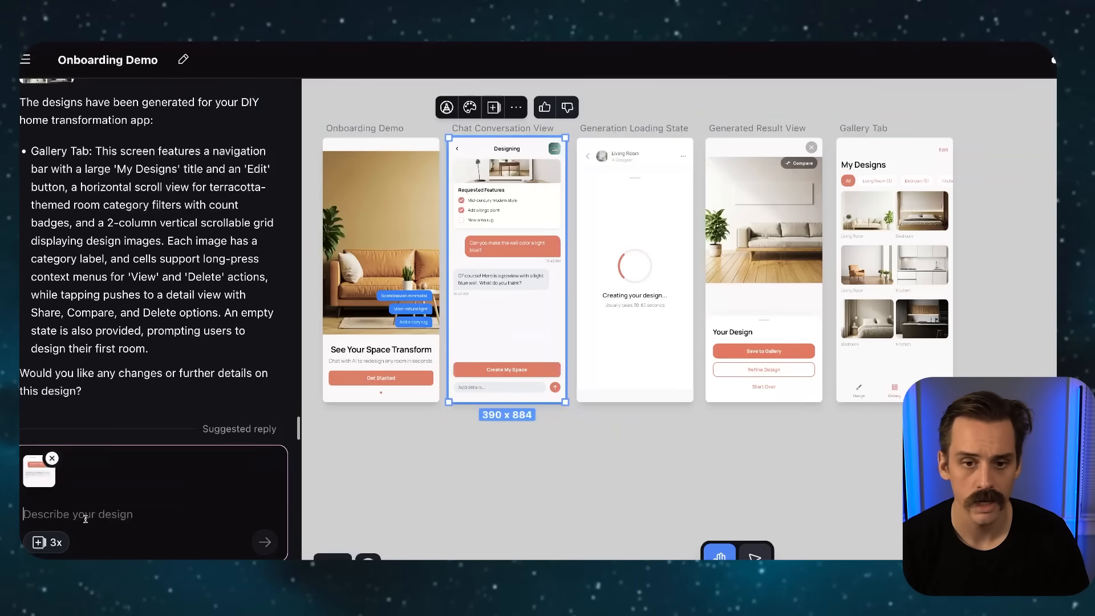
text(Make a versio)
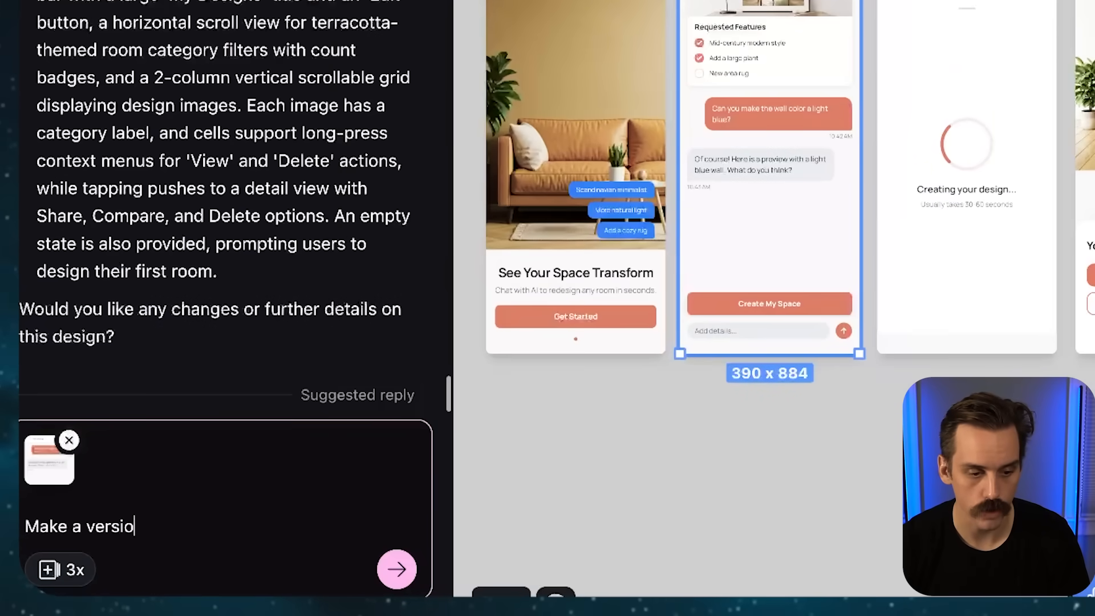
text(n of this page with the)
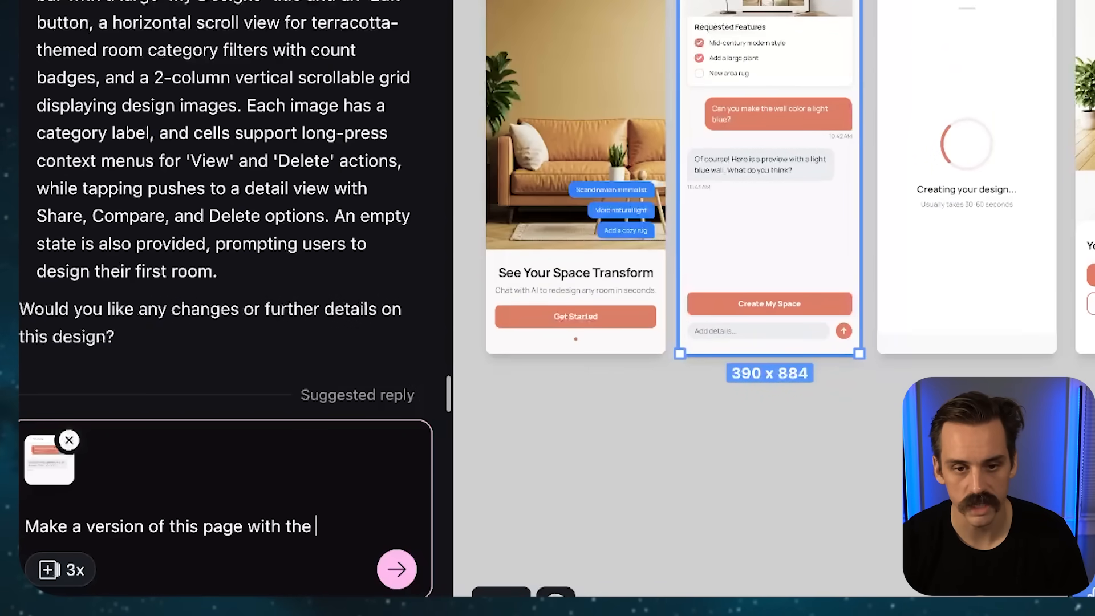
text(Requested Features in a collapsed state)
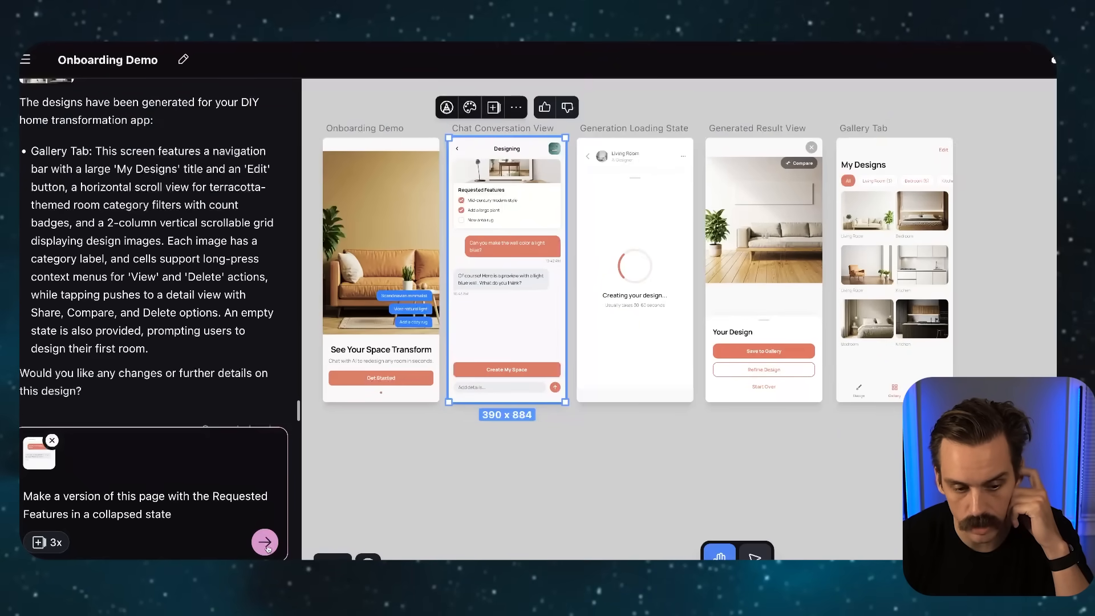
click(264, 542)
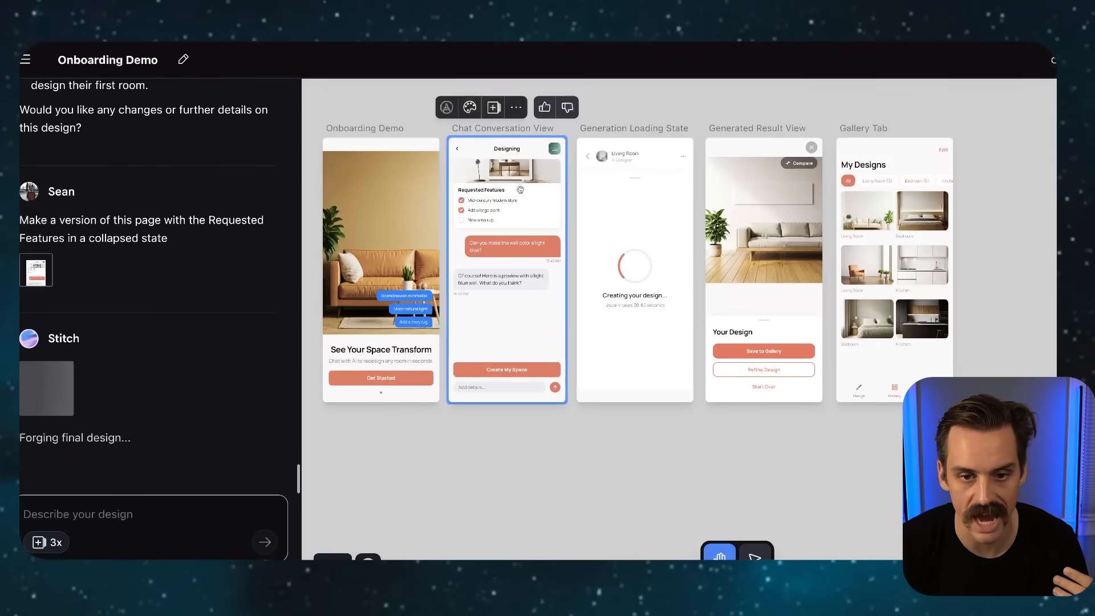
click(512, 410)
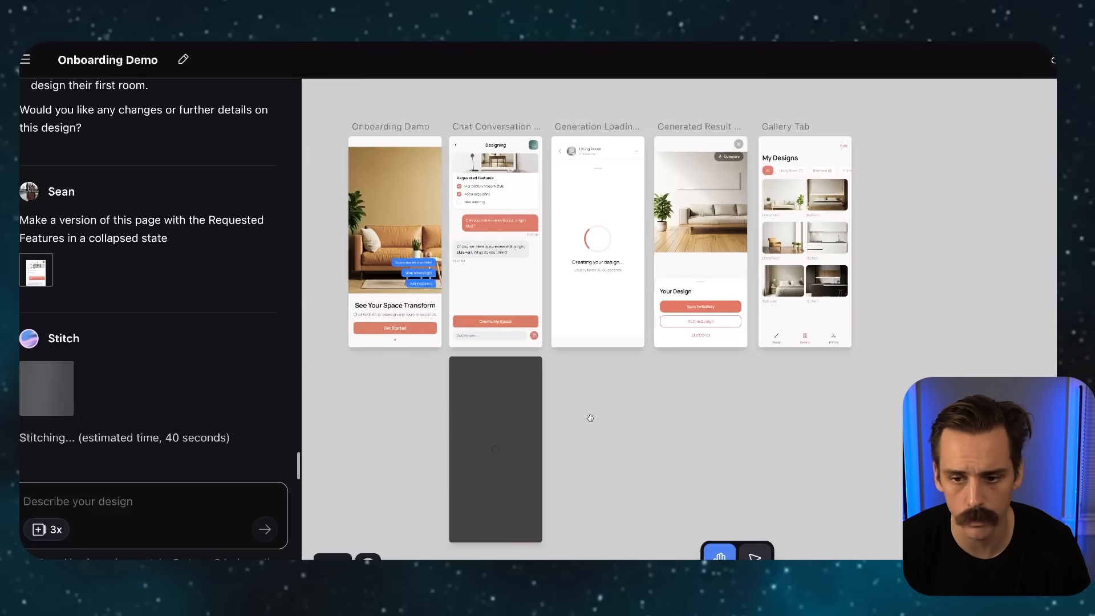
mouse_move(611, 368)
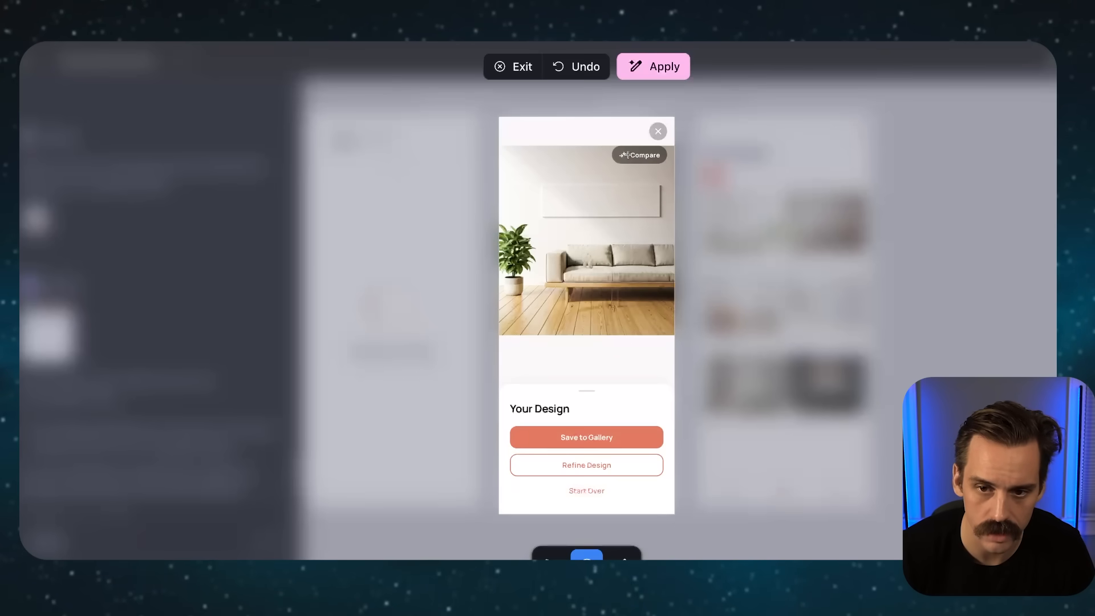
Note on the Compare badge: 'make this a visual before' and after.
text(make t)
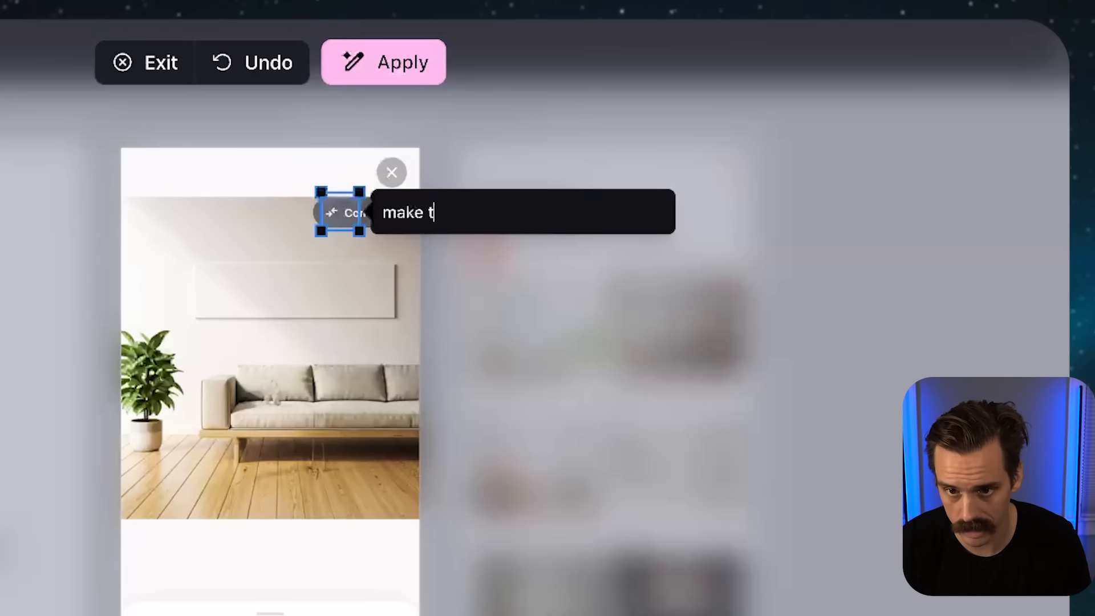
text(his a visual befor)
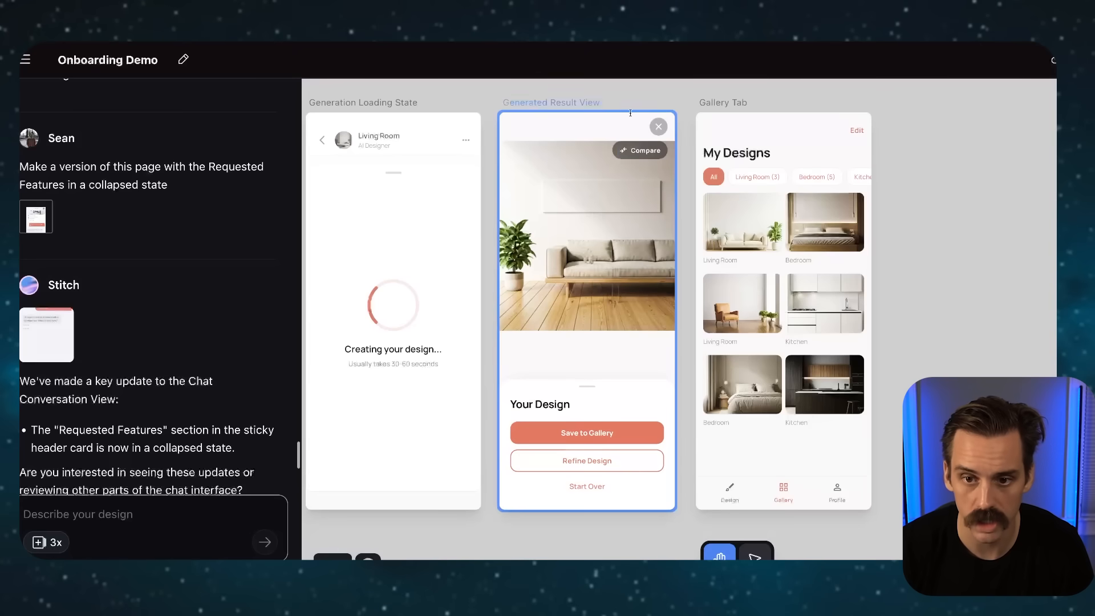
Send the request to modify the screens applying all annotations.
scroll(down, 3)
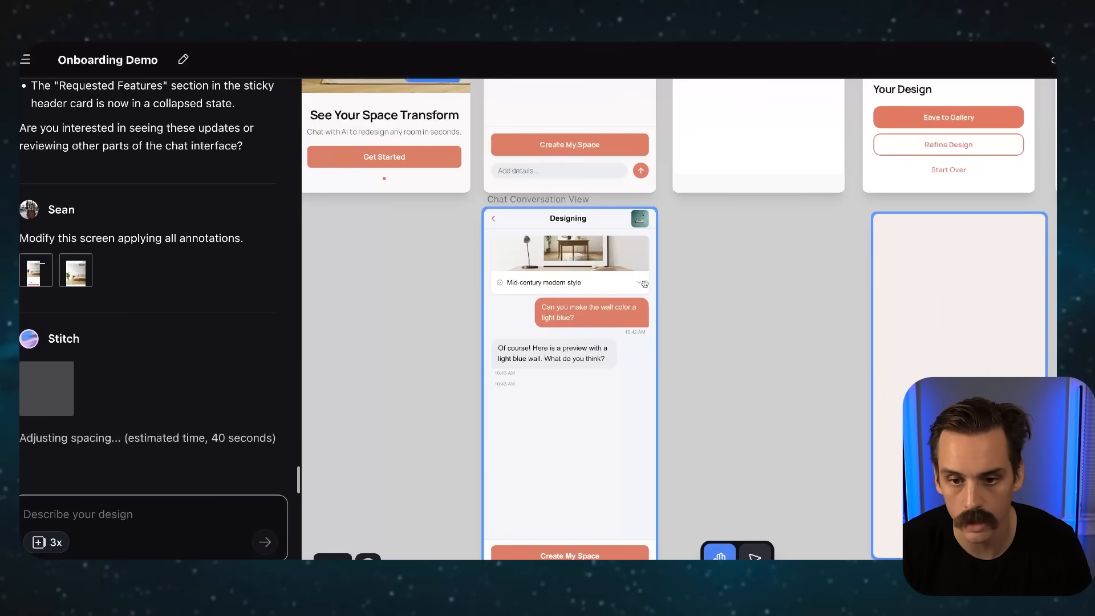
mouse_move(640, 316)
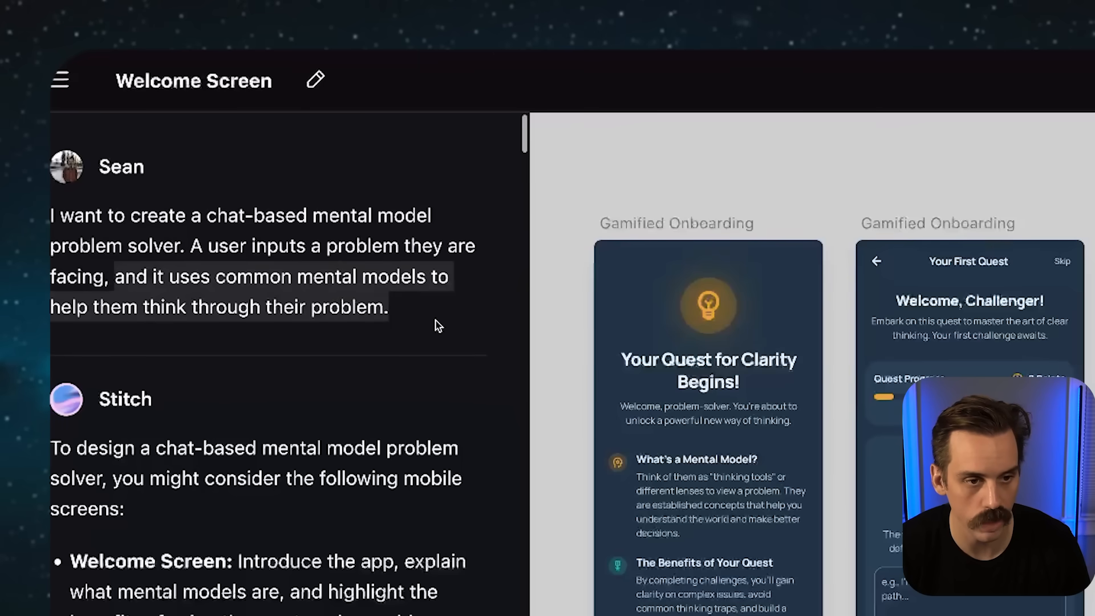
Pan across the mental-model solver screens and select the Insights Journal mockup.
scroll(down, 3)
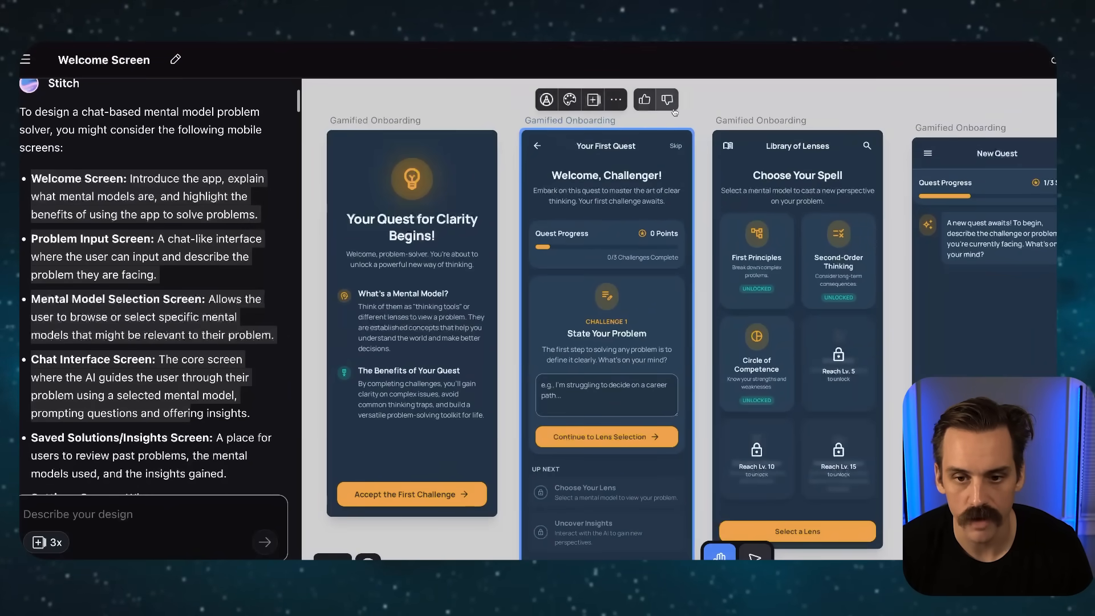
scroll(right, 3)
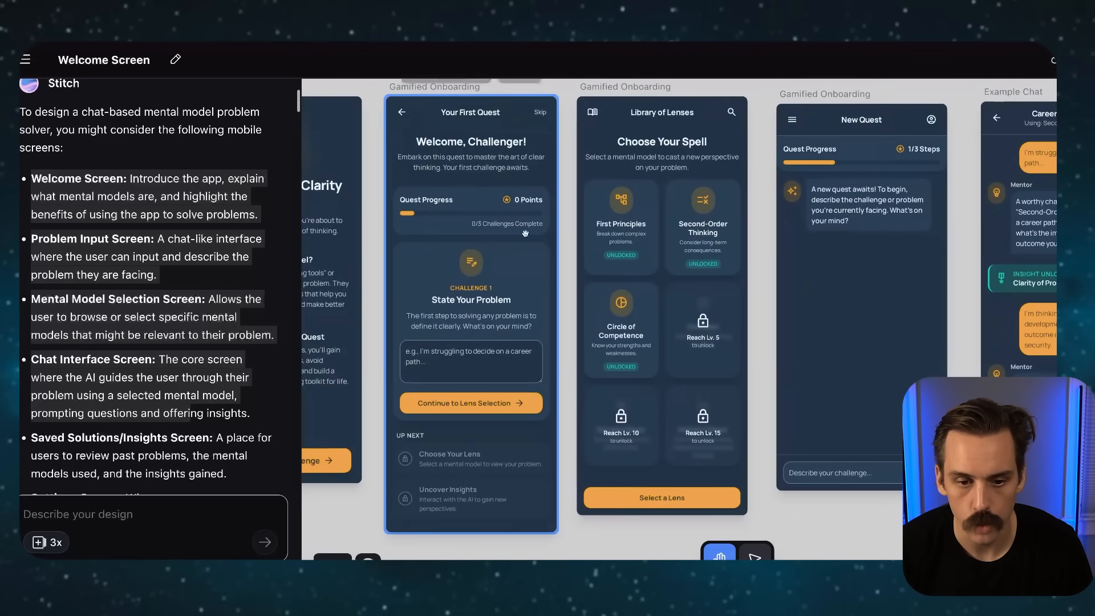
mouse_move(441, 356)
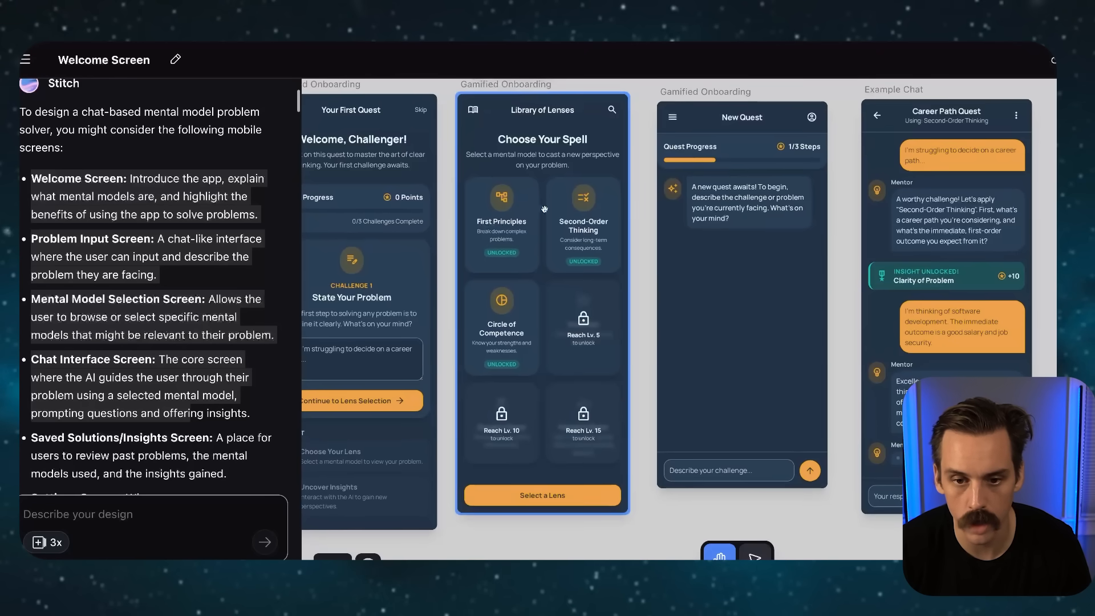
mouse_move(585, 223)
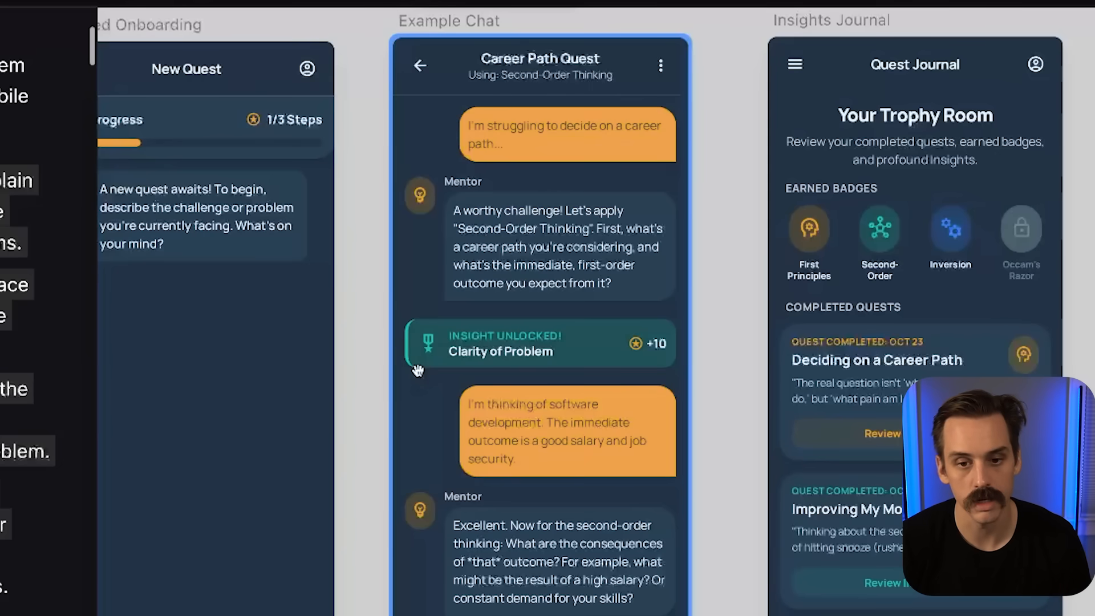
mouse_move(496, 352)
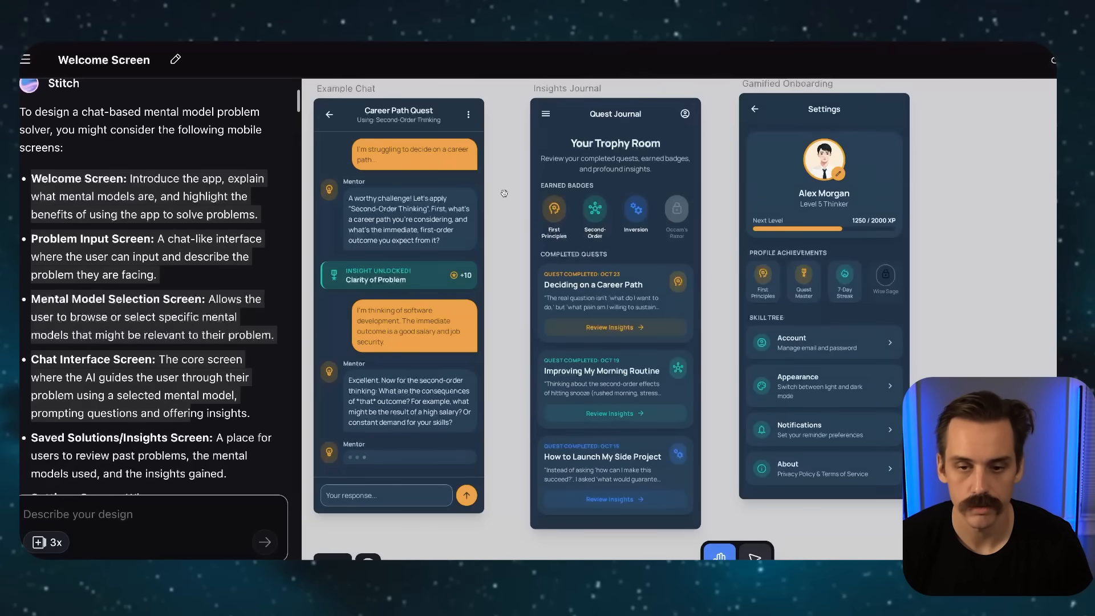
click(615, 144)
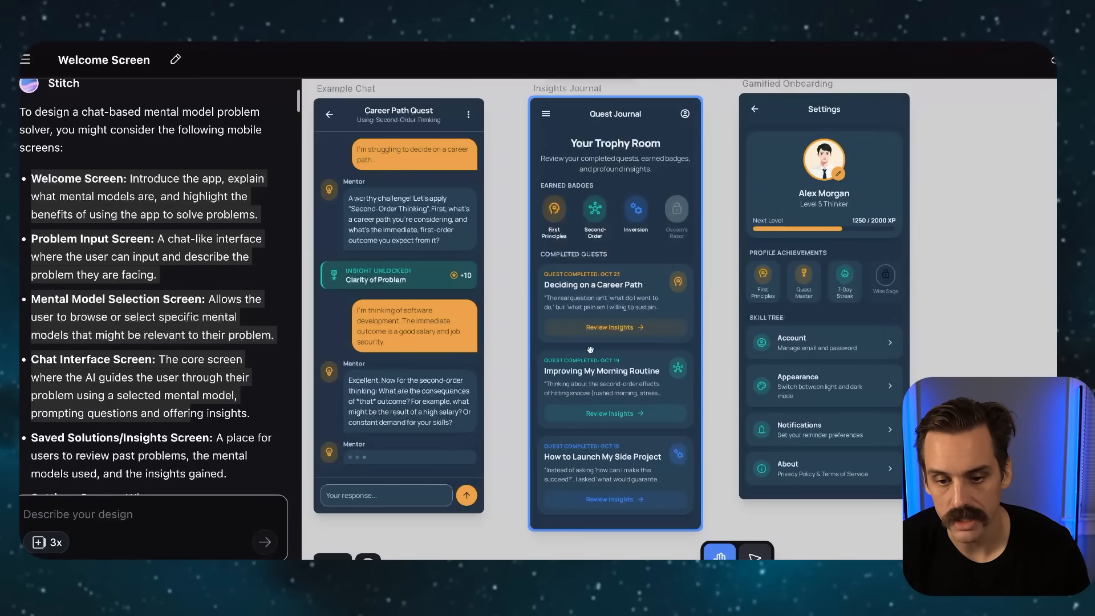
mouse_move(640, 498)
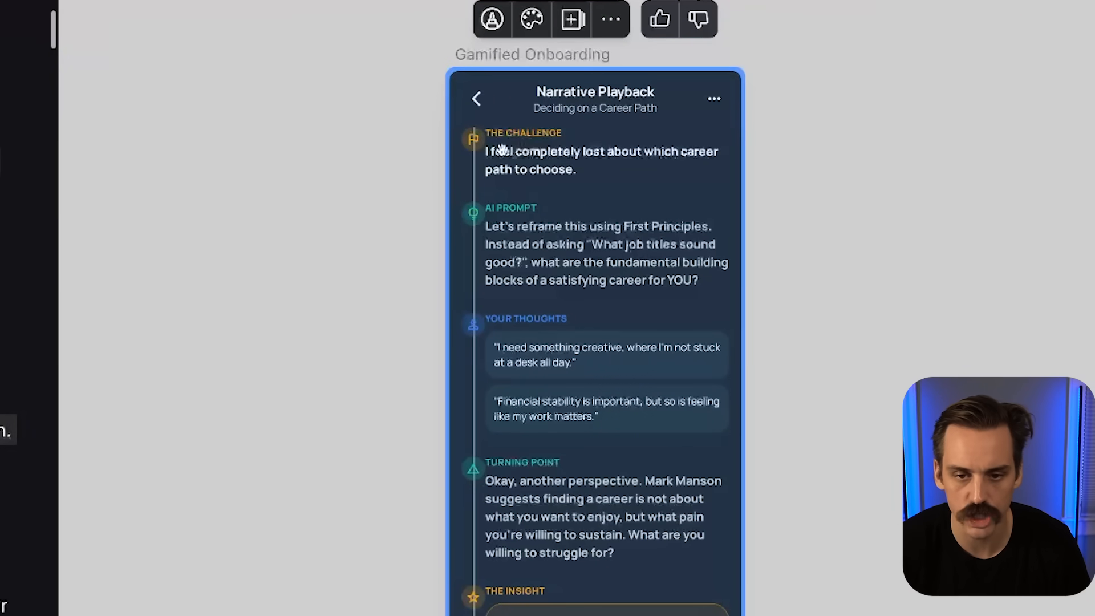
scroll(up, 3)
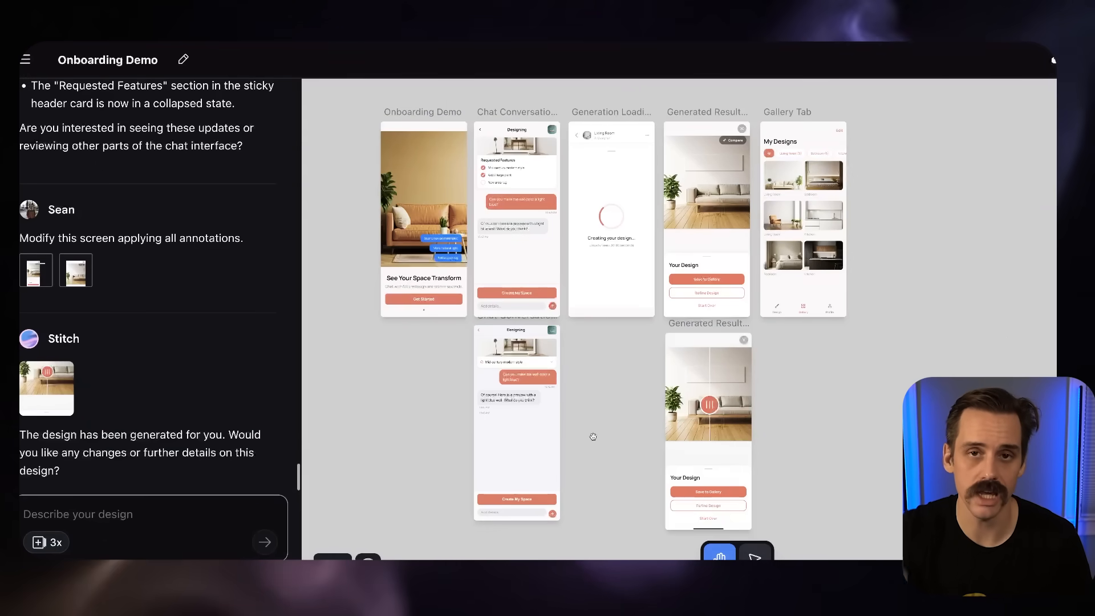
mouse_move(577, 440)
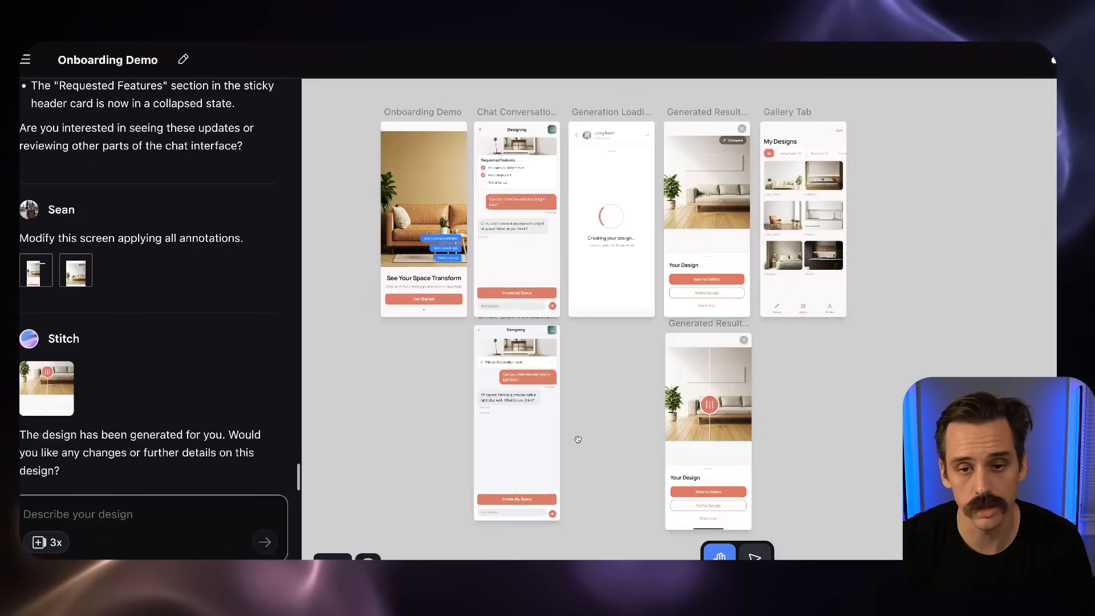
View the Chat Conversation View's HTML code and read it through to the Create My Space footer.
click(515, 217)
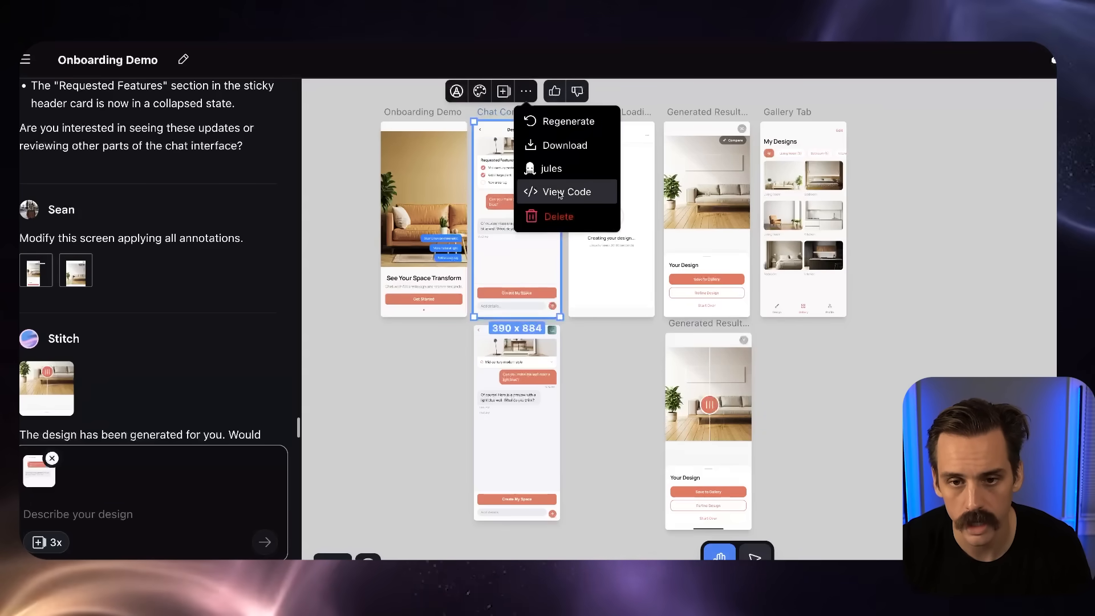
click(563, 191)
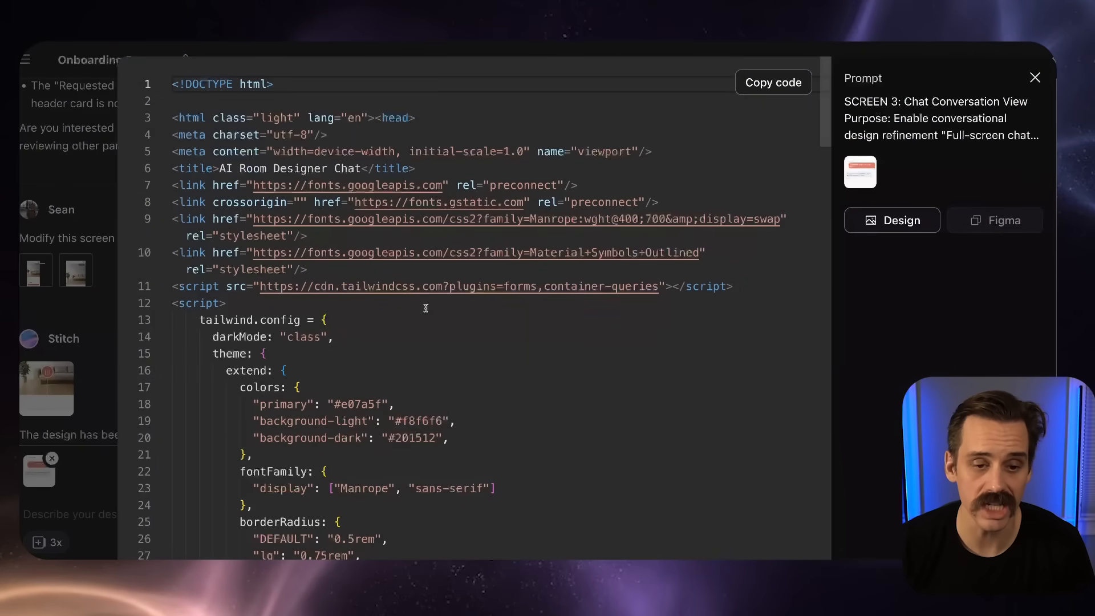
scroll(down, 3)
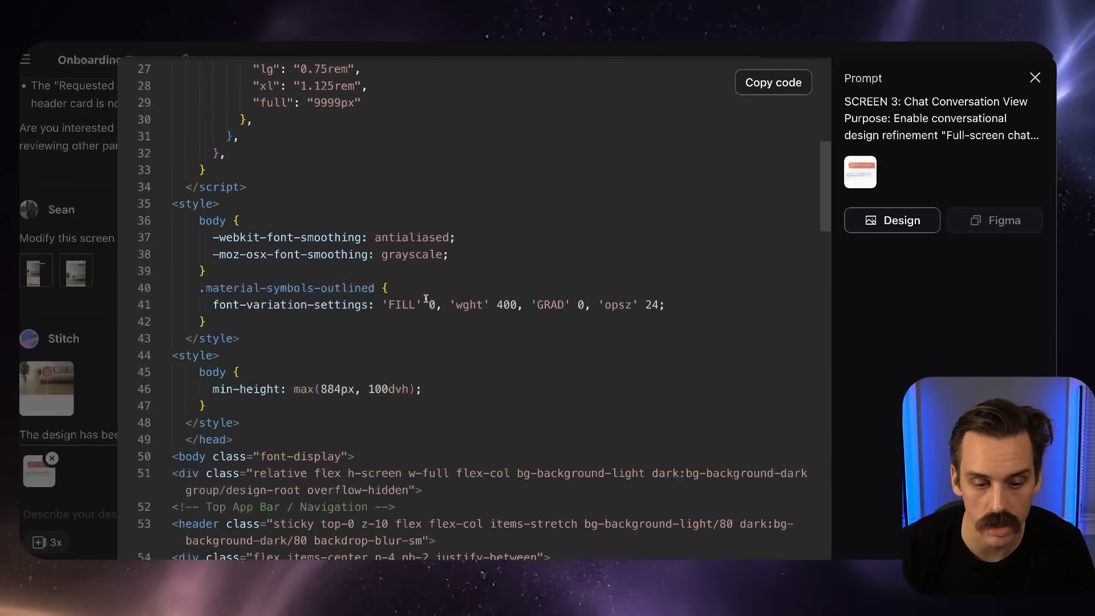
scroll(down, 3)
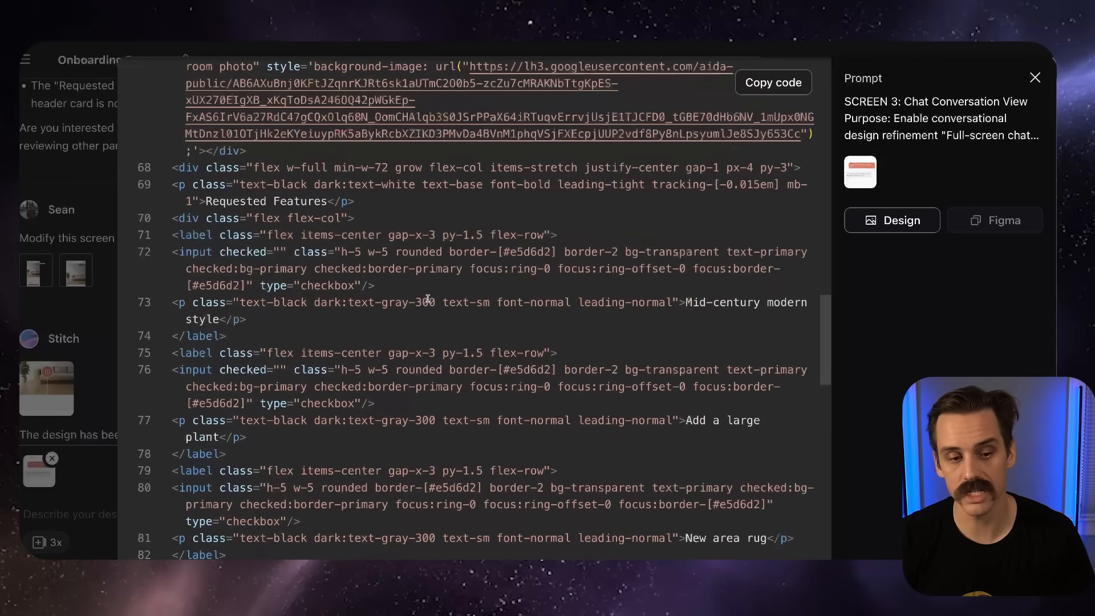
scroll(down, 3)
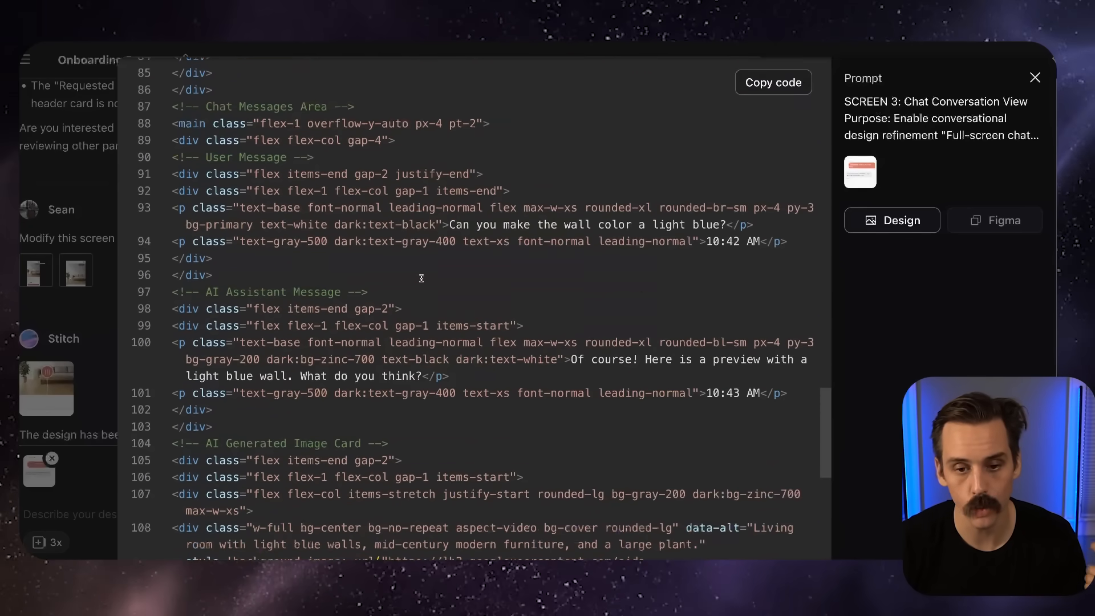
scroll(down, 3)
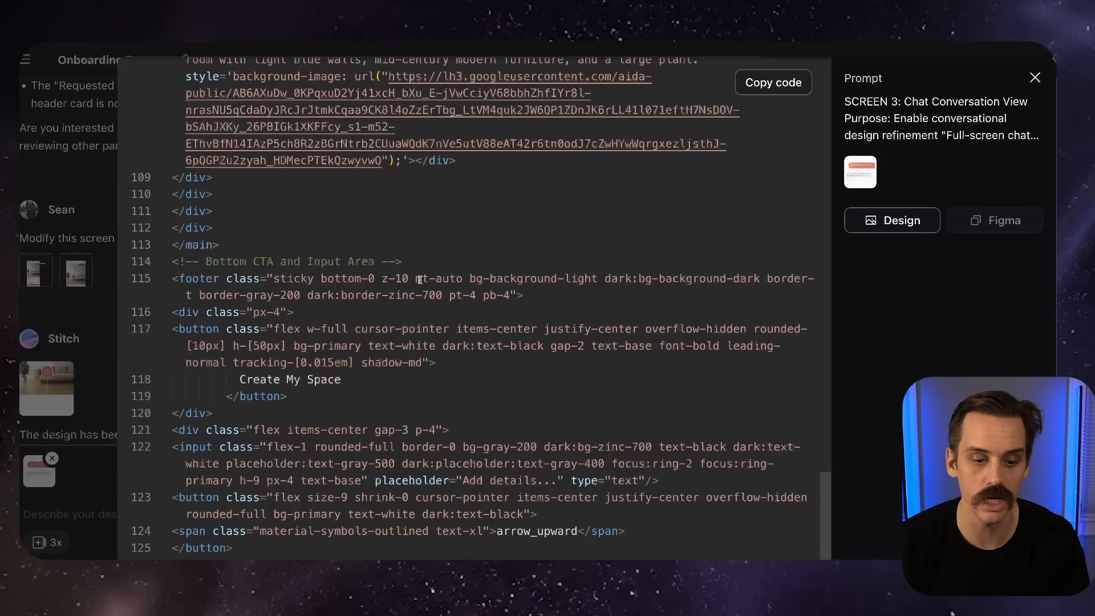
scroll(down, 3)
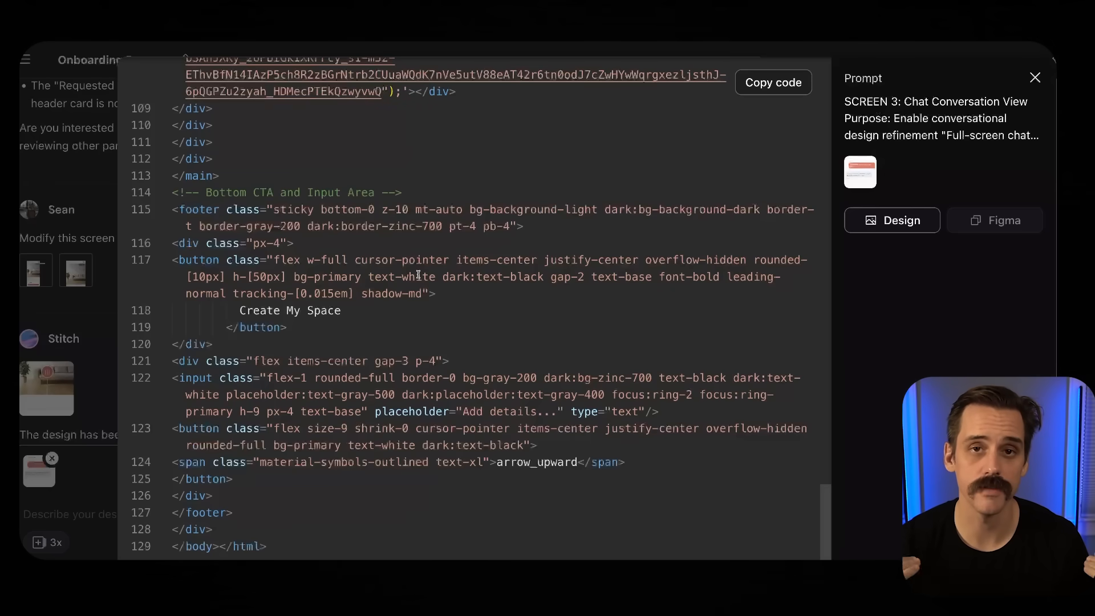
Close the View Code panel to return to the Onboarding Demo canvas screens.
click(1034, 77)
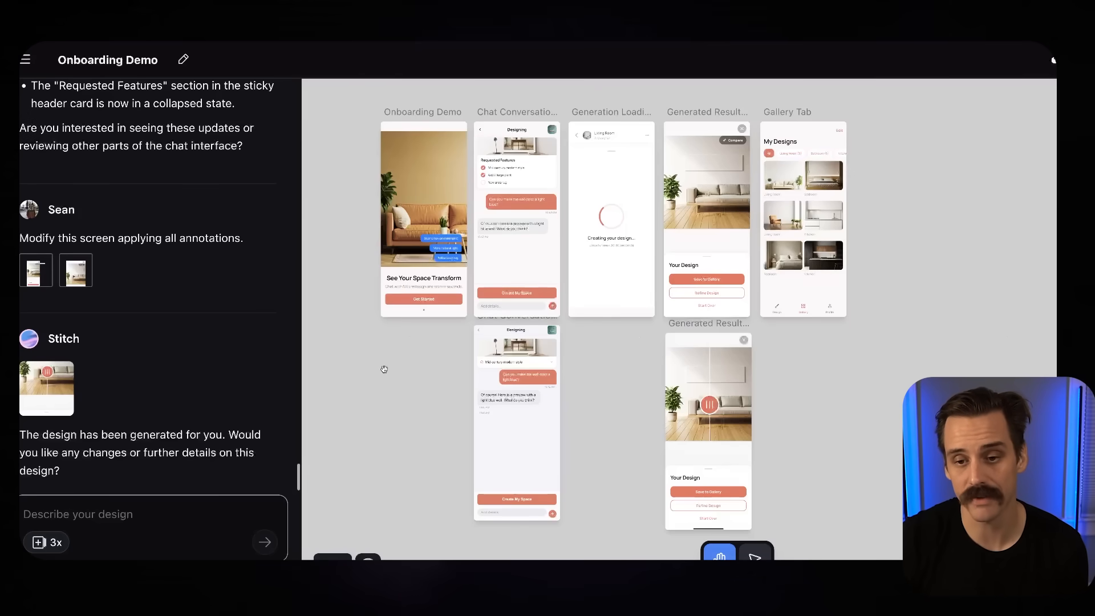
mouse_move(433, 406)
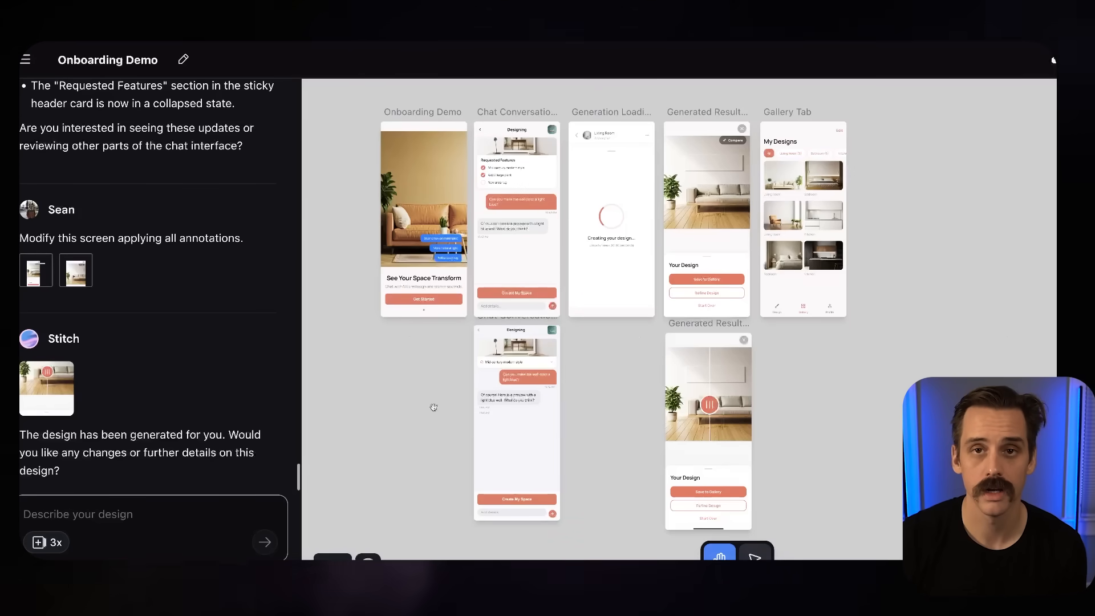